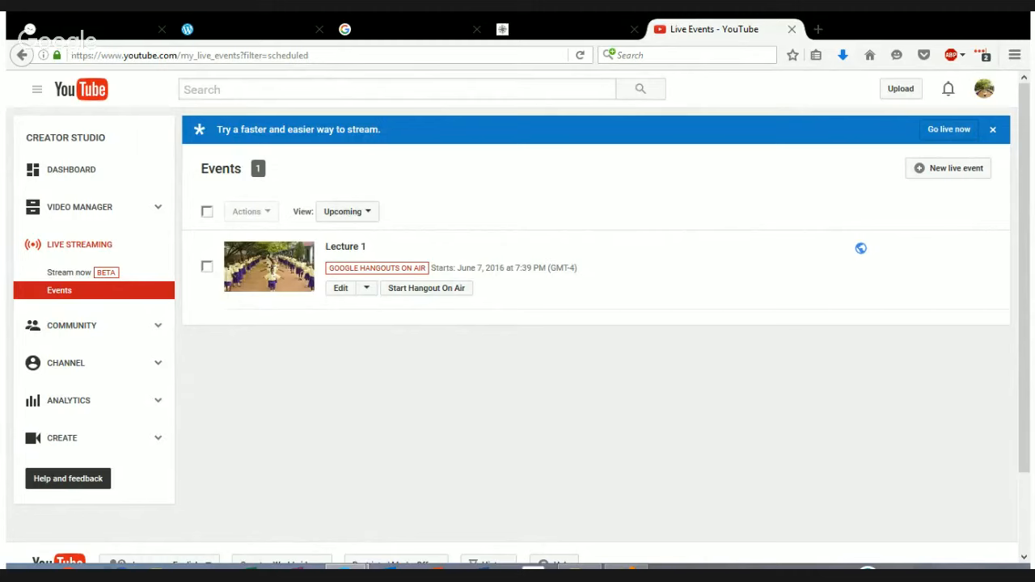
{"action": "mouse_move", "coordinate": [1009, 304]}
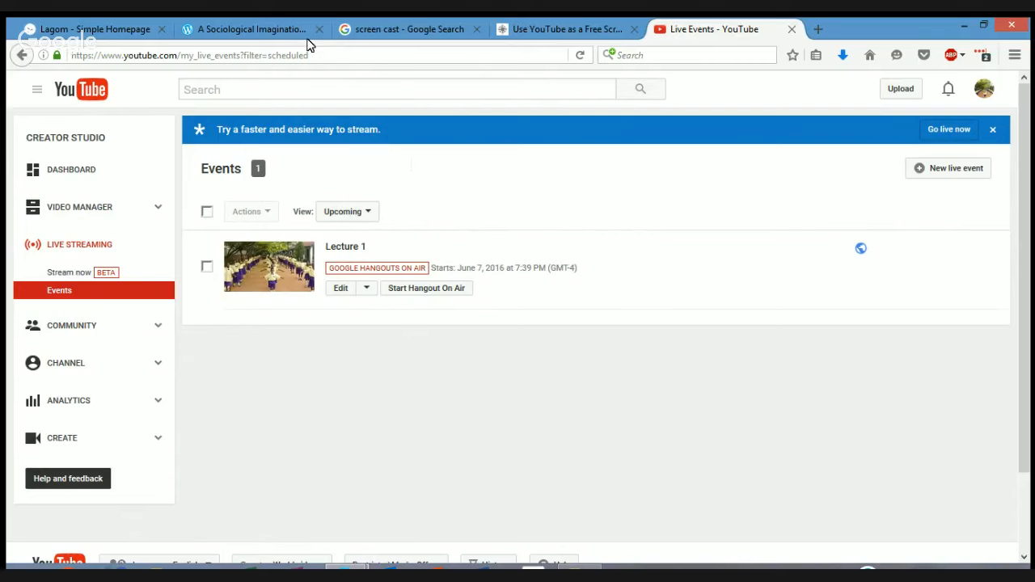
Go to the blog's Teaching page and view its school contact details and calendar link
{"action": "left_click", "coordinate": [251, 30]}
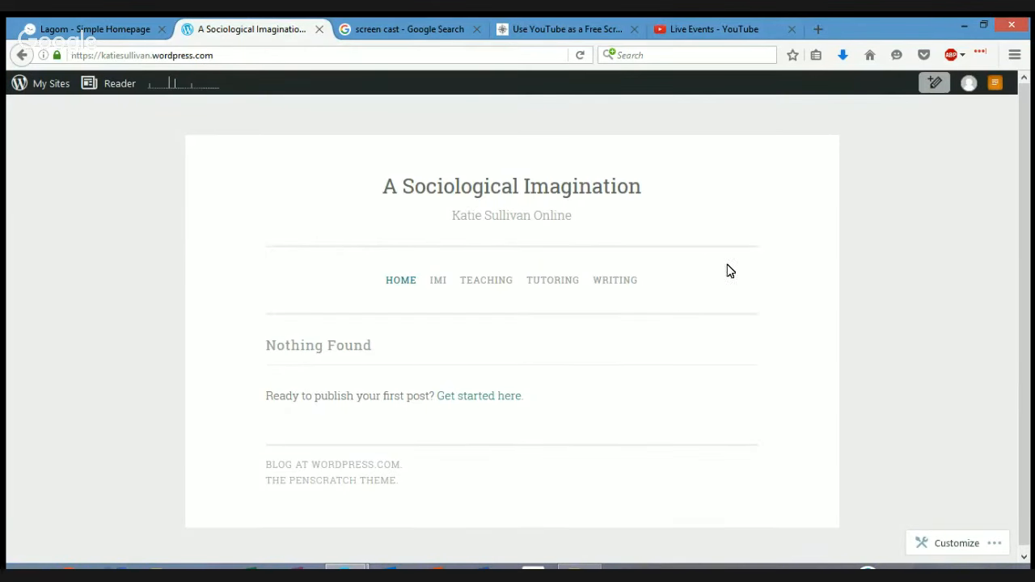
{"action": "mouse_move", "coordinate": [723, 246]}
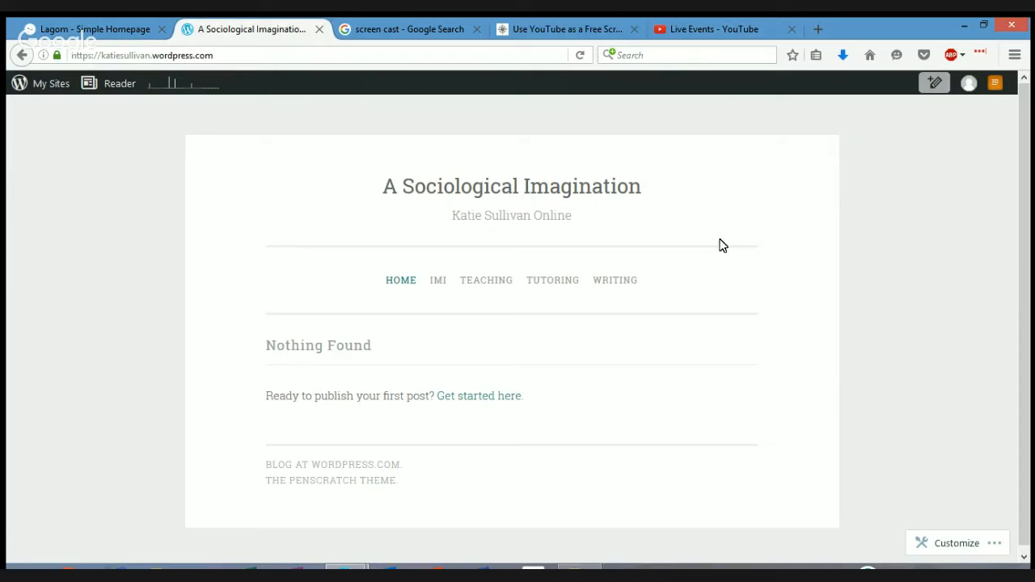
{"action": "mouse_move", "coordinate": [722, 246]}
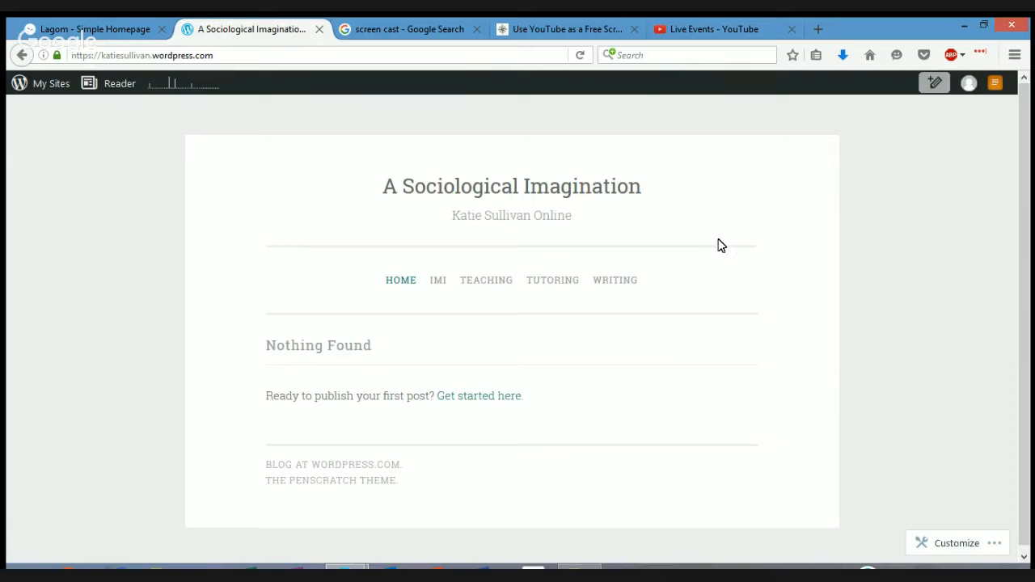
{"action": "mouse_move", "coordinate": [728, 223]}
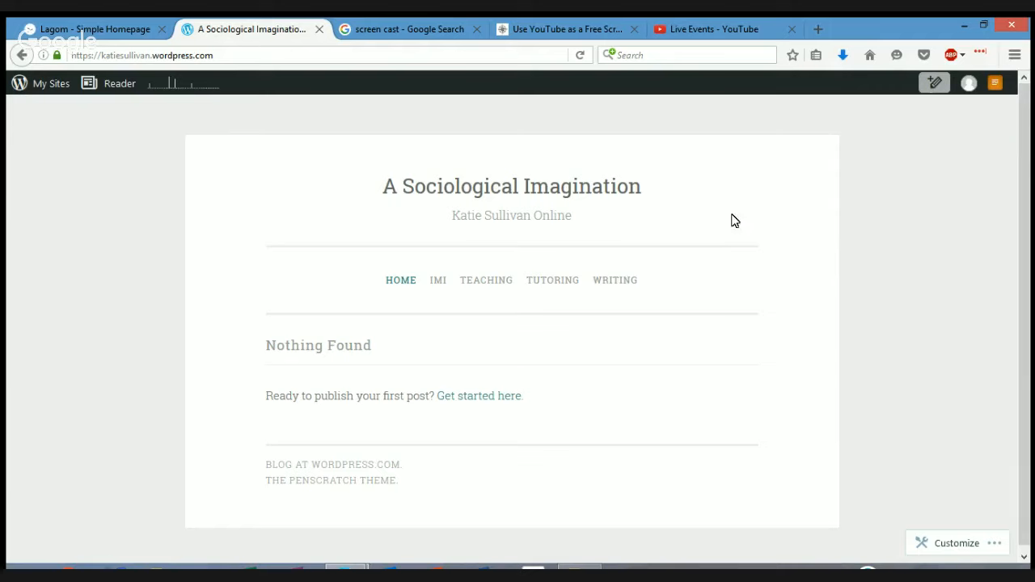
{"action": "mouse_move", "coordinate": [731, 212]}
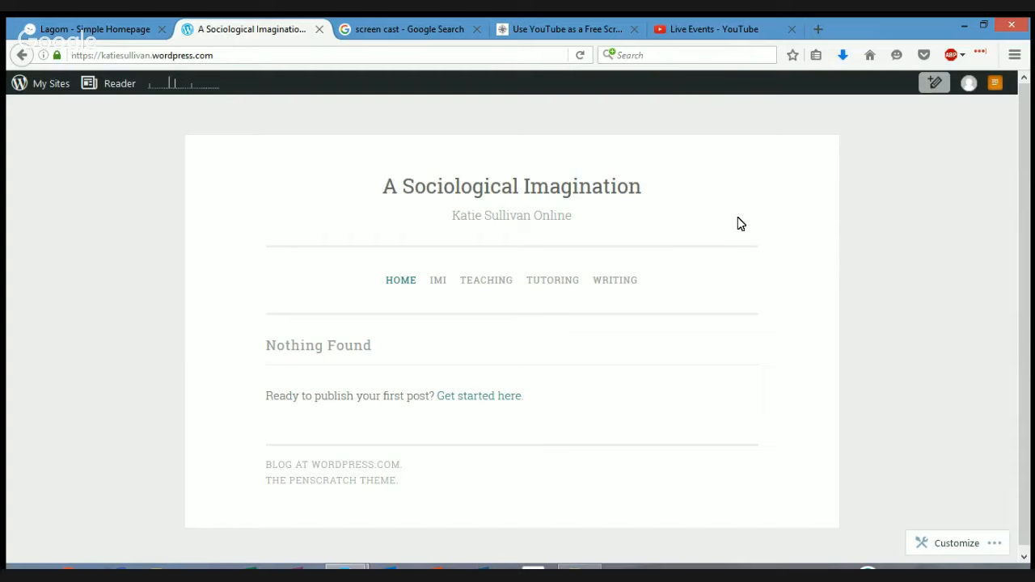
{"action": "mouse_move", "coordinate": [736, 217]}
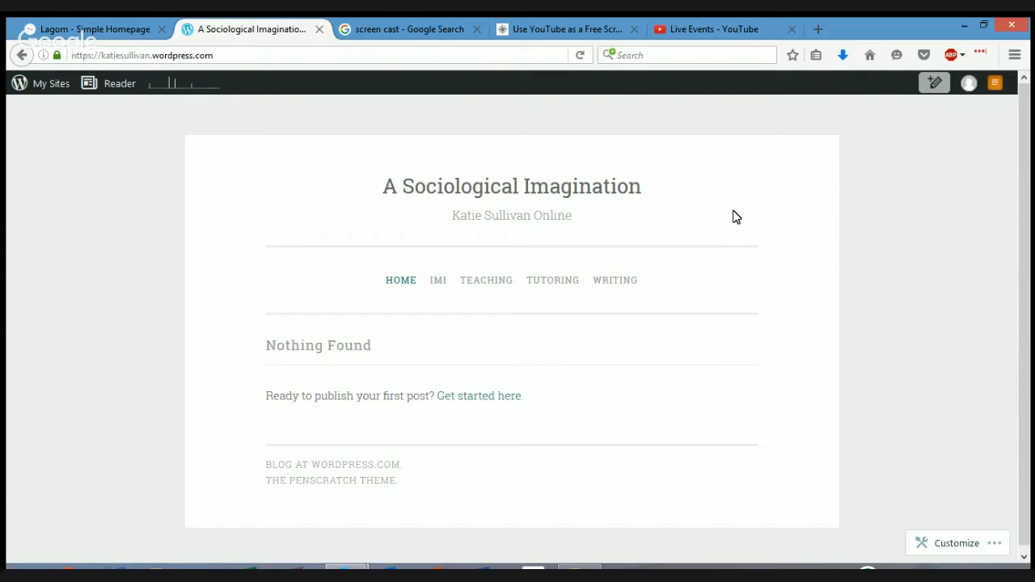
{"action": "mouse_move", "coordinate": [730, 240]}
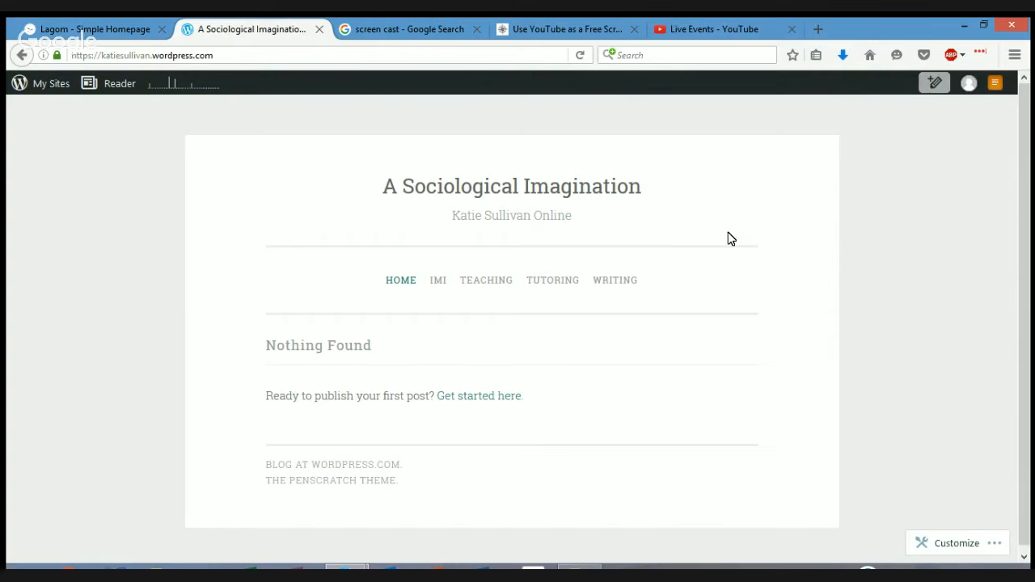
{"action": "mouse_move", "coordinate": [713, 226]}
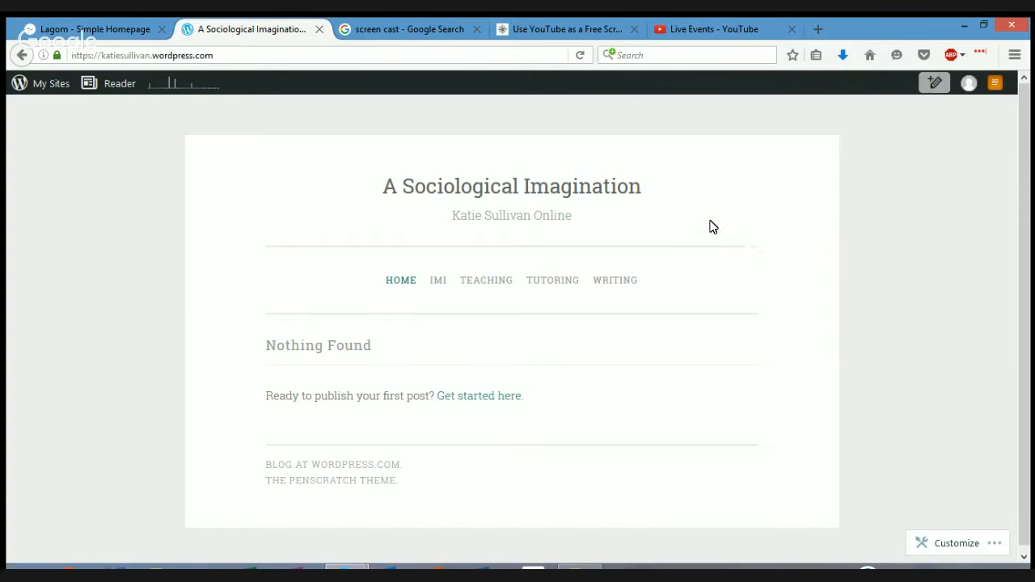
{"action": "mouse_move", "coordinate": [736, 217]}
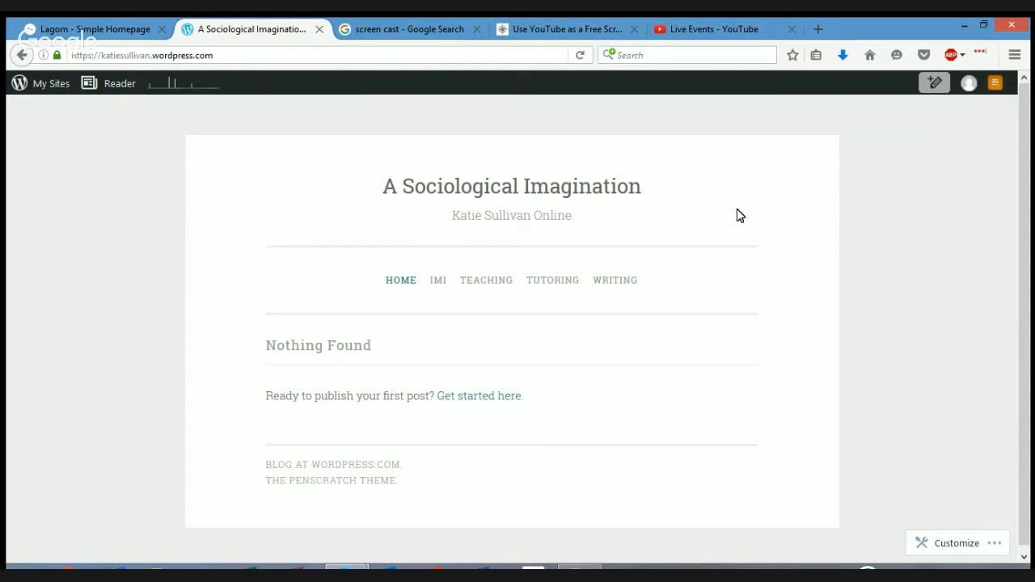
{"action": "mouse_move", "coordinate": [767, 170]}
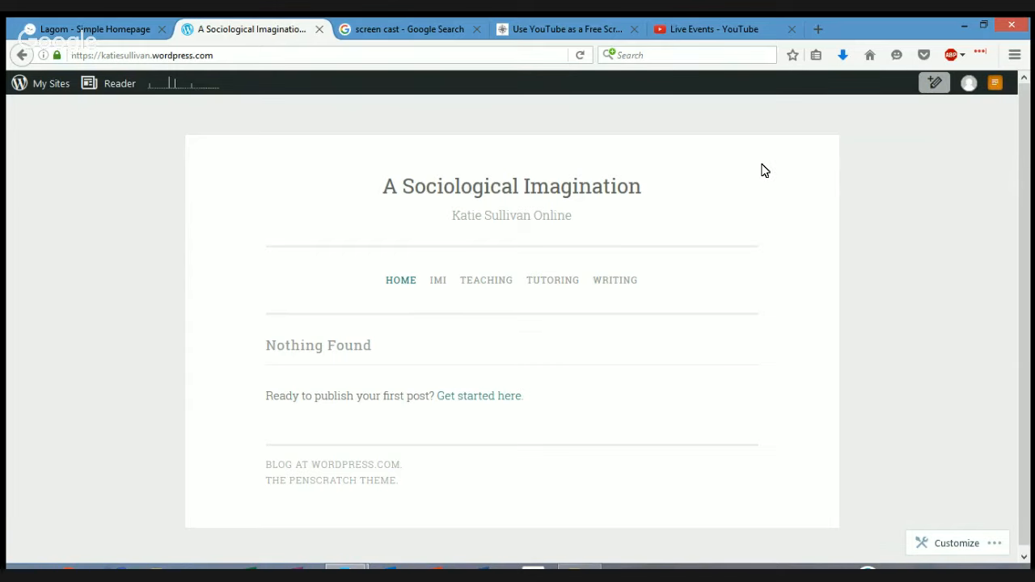
{"action": "mouse_move", "coordinate": [705, 165]}
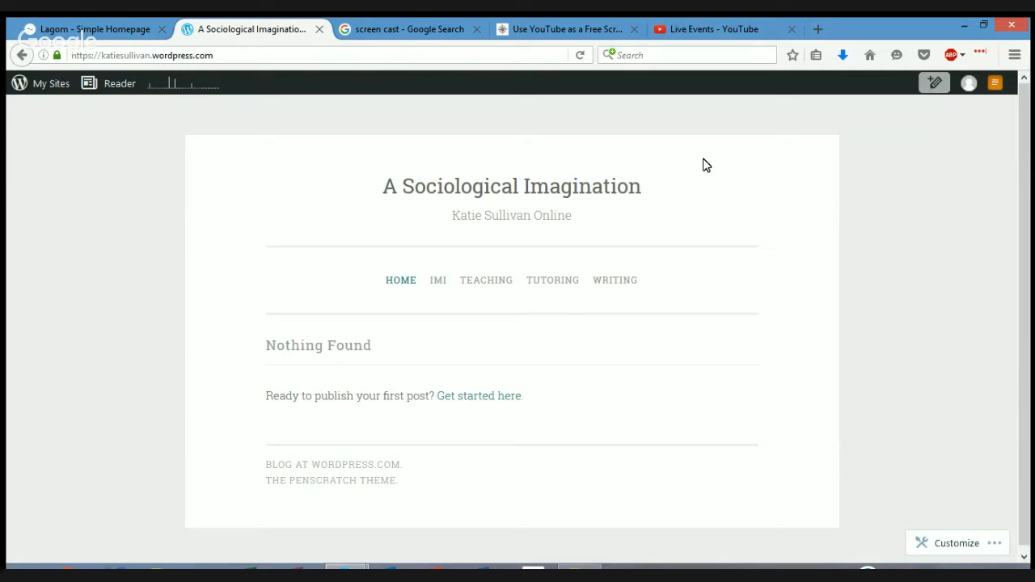
{"action": "mouse_move", "coordinate": [728, 192]}
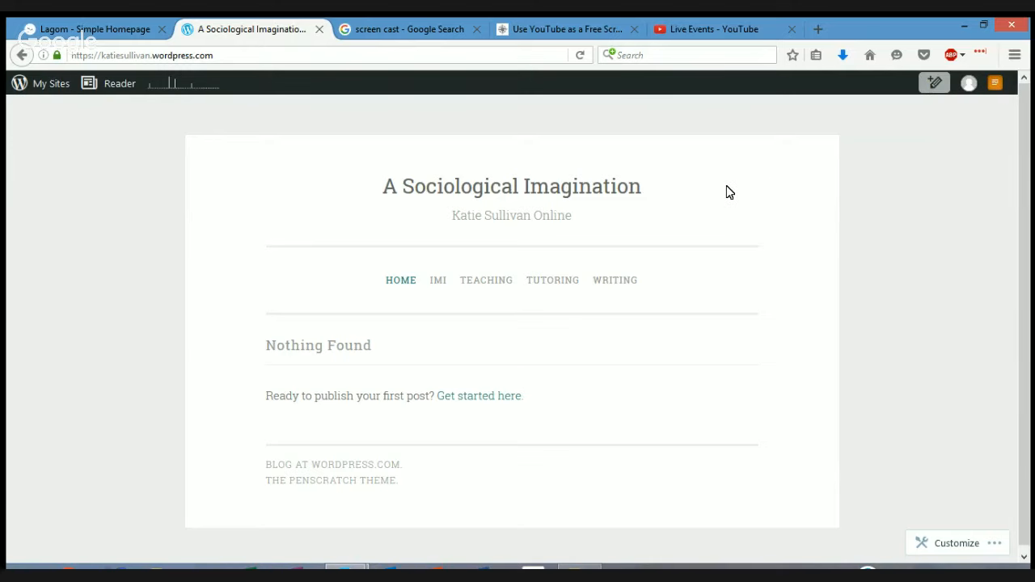
{"action": "mouse_move", "coordinate": [732, 201]}
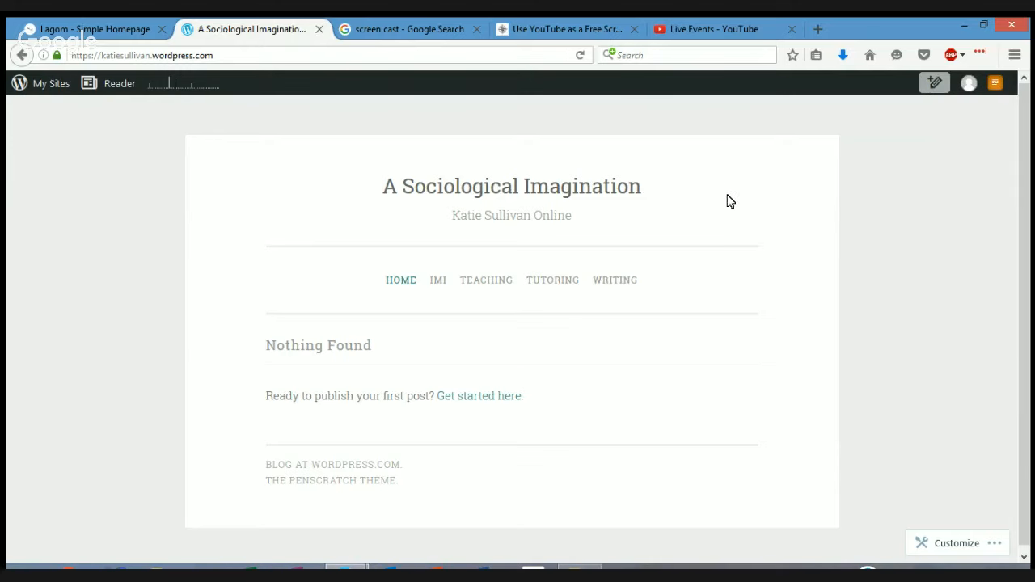
{"action": "mouse_move", "coordinate": [728, 214]}
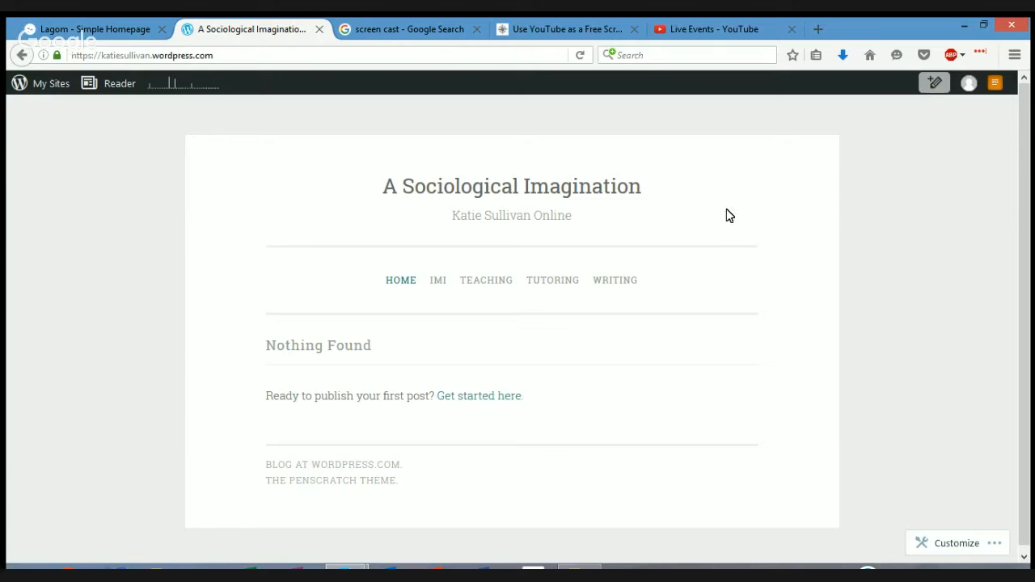
{"action": "mouse_move", "coordinate": [730, 220]}
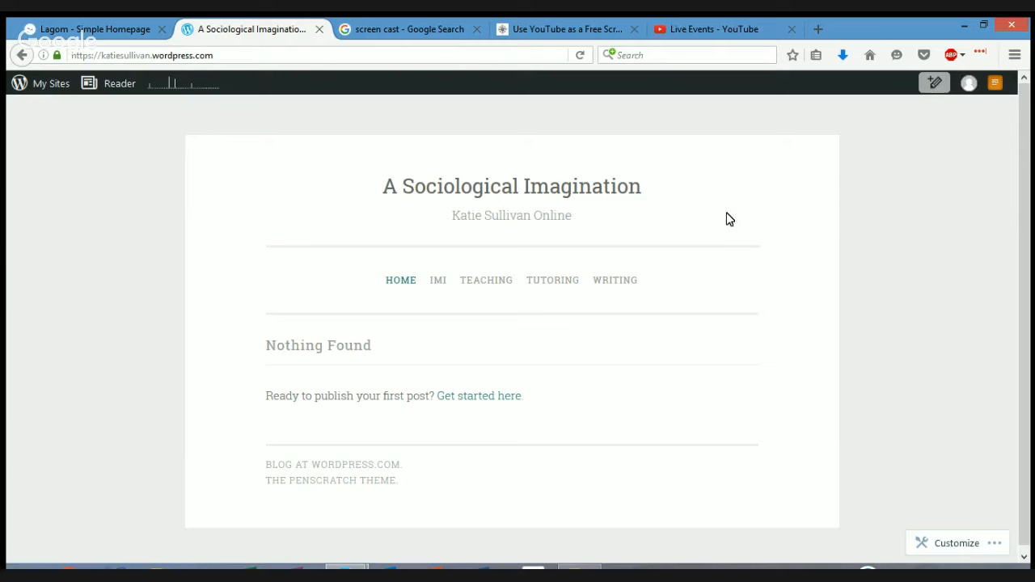
{"action": "mouse_move", "coordinate": [731, 227]}
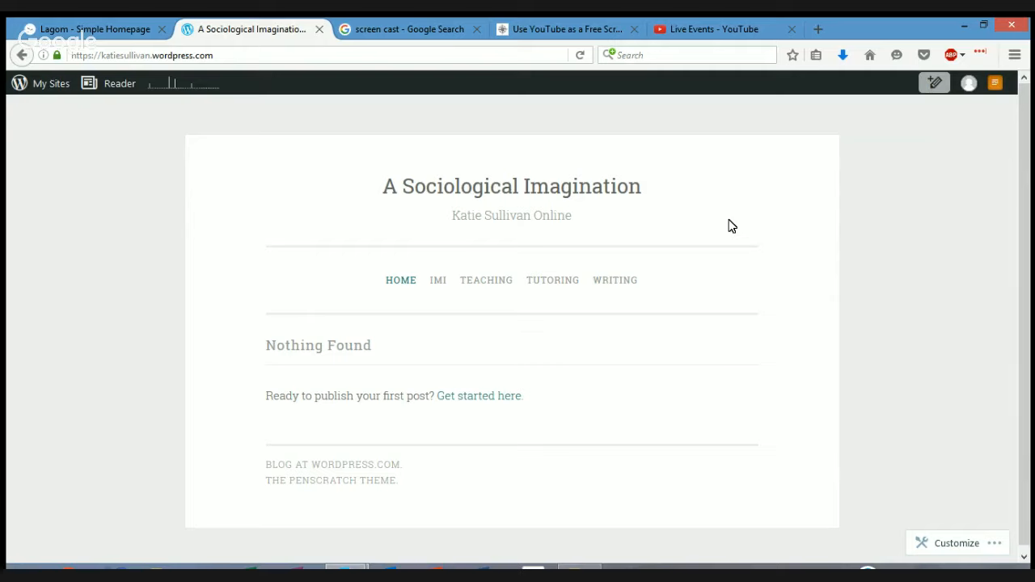
{"action": "mouse_move", "coordinate": [735, 214]}
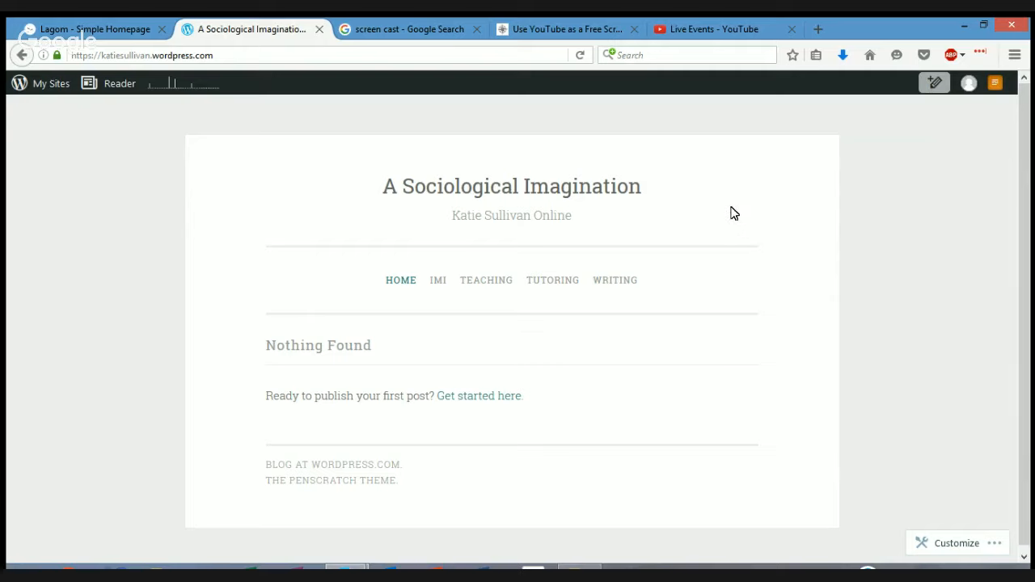
{"action": "mouse_move", "coordinate": [740, 190]}
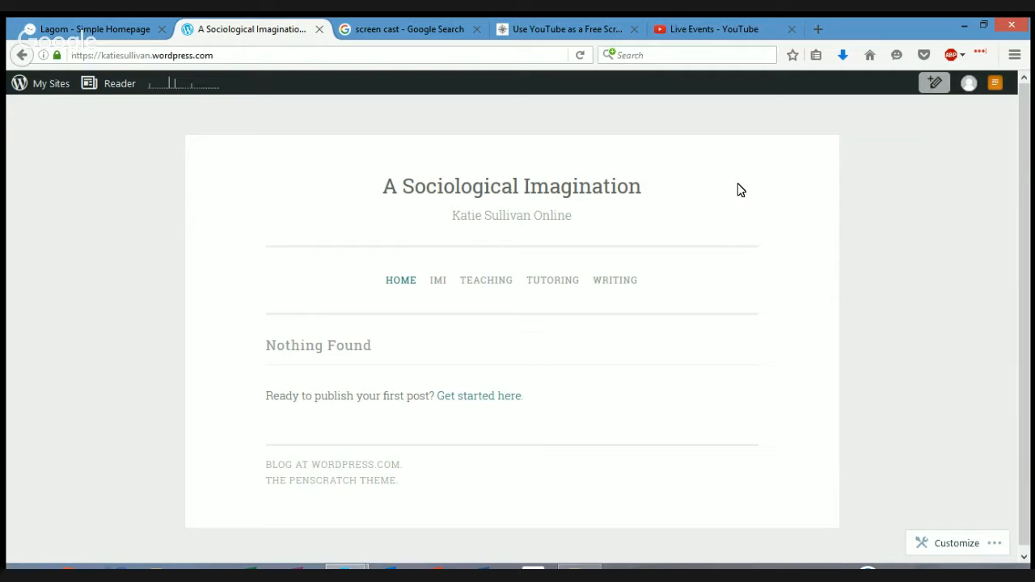
{"action": "mouse_move", "coordinate": [738, 196]}
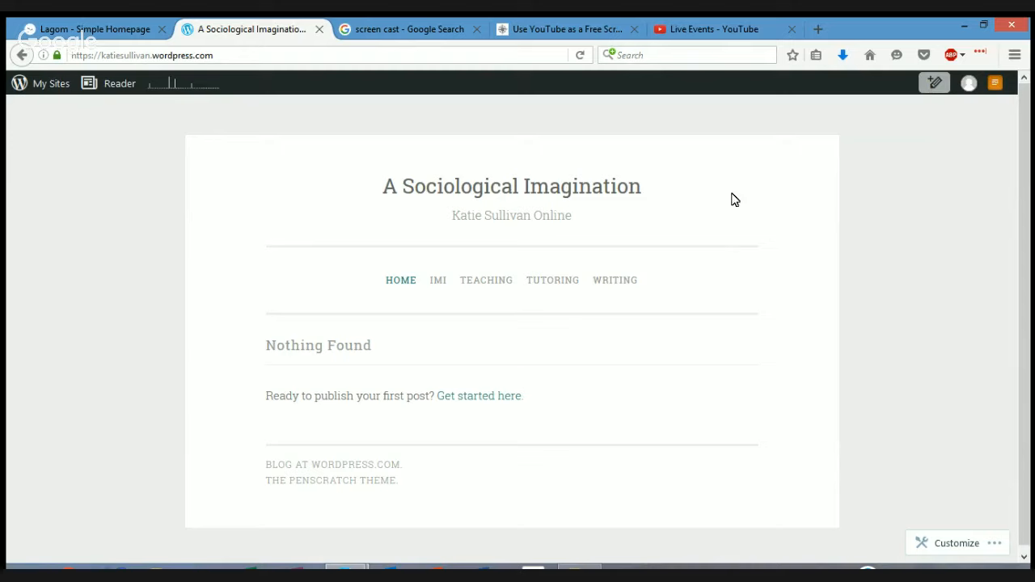
{"action": "mouse_move", "coordinate": [746, 198]}
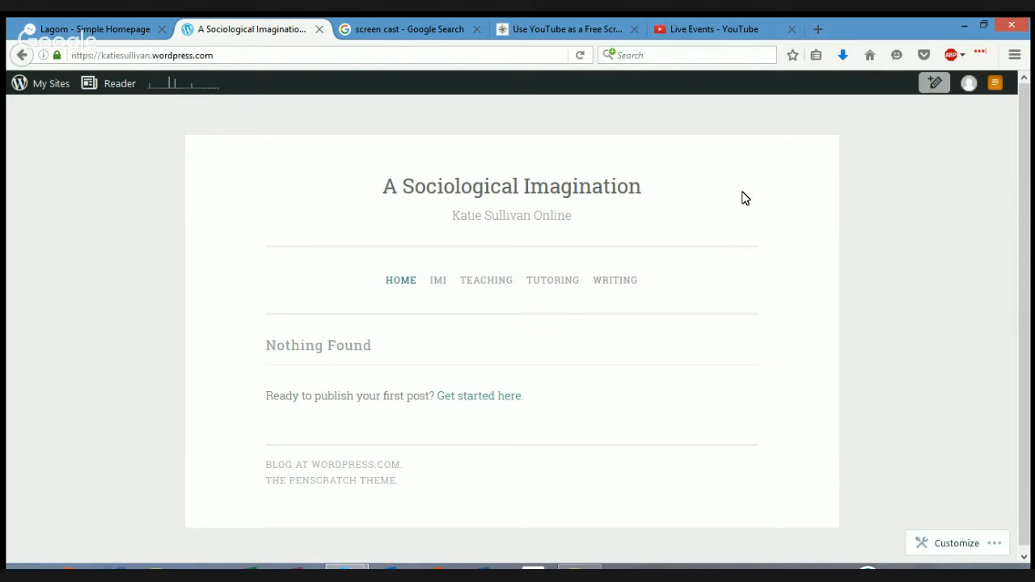
{"action": "mouse_move", "coordinate": [702, 214]}
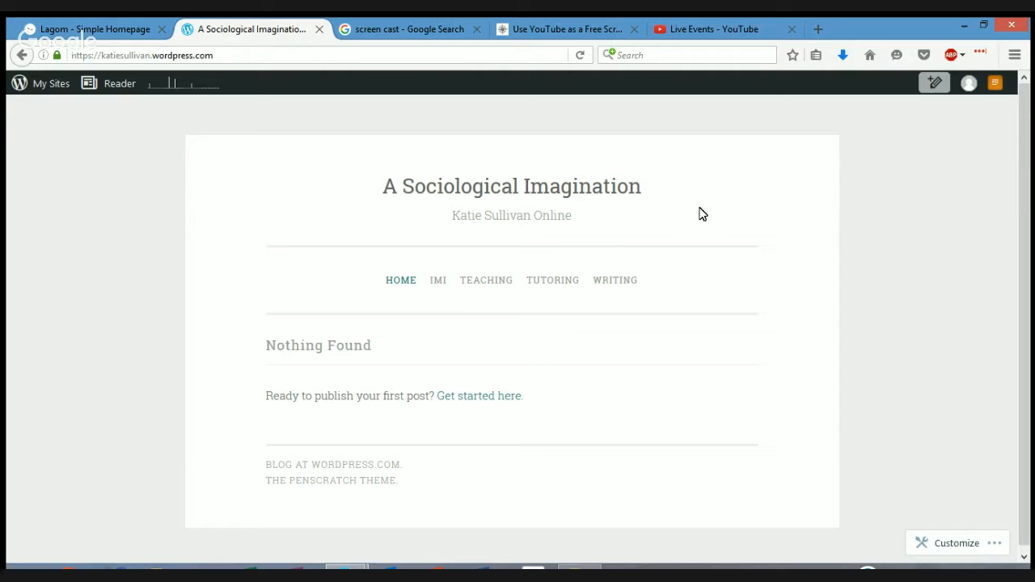
{"action": "mouse_move", "coordinate": [707, 215]}
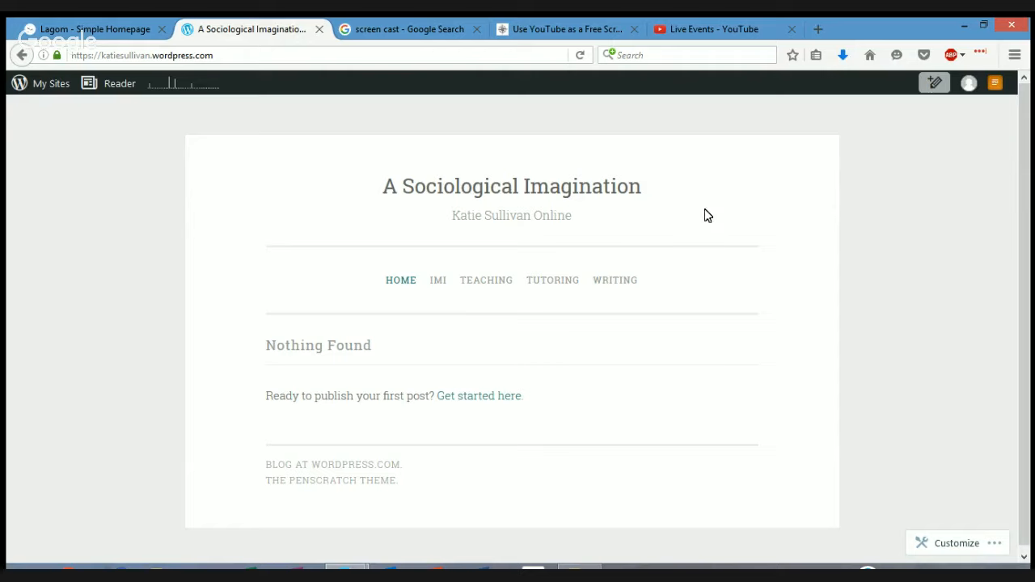
{"action": "mouse_move", "coordinate": [704, 216]}
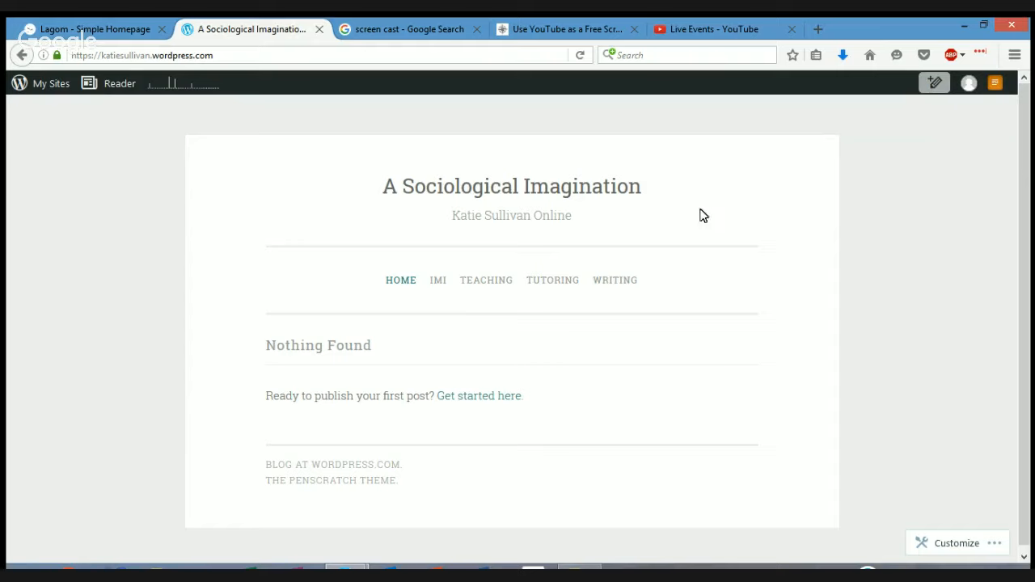
{"action": "mouse_move", "coordinate": [699, 214]}
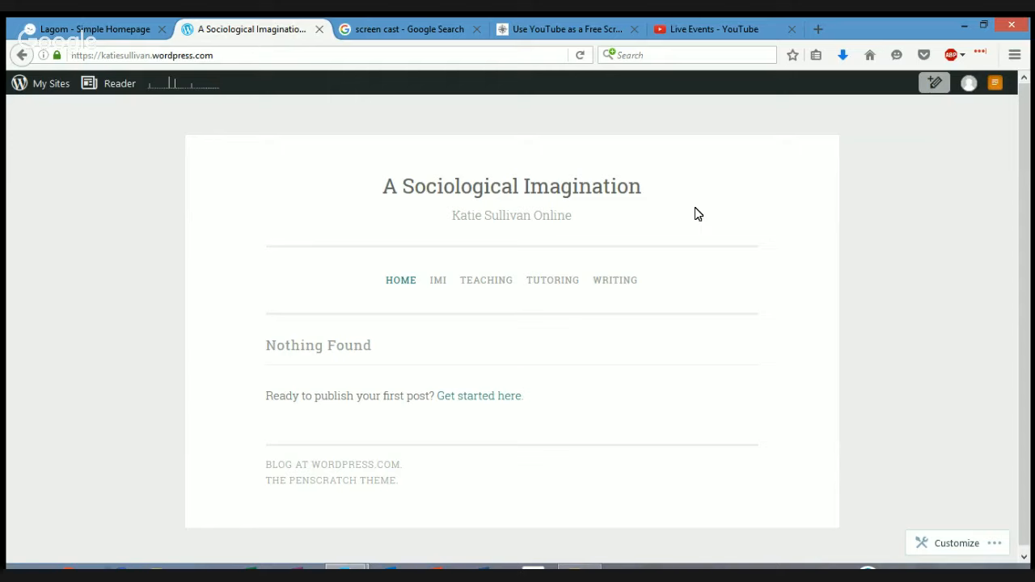
{"action": "mouse_move", "coordinate": [683, 257]}
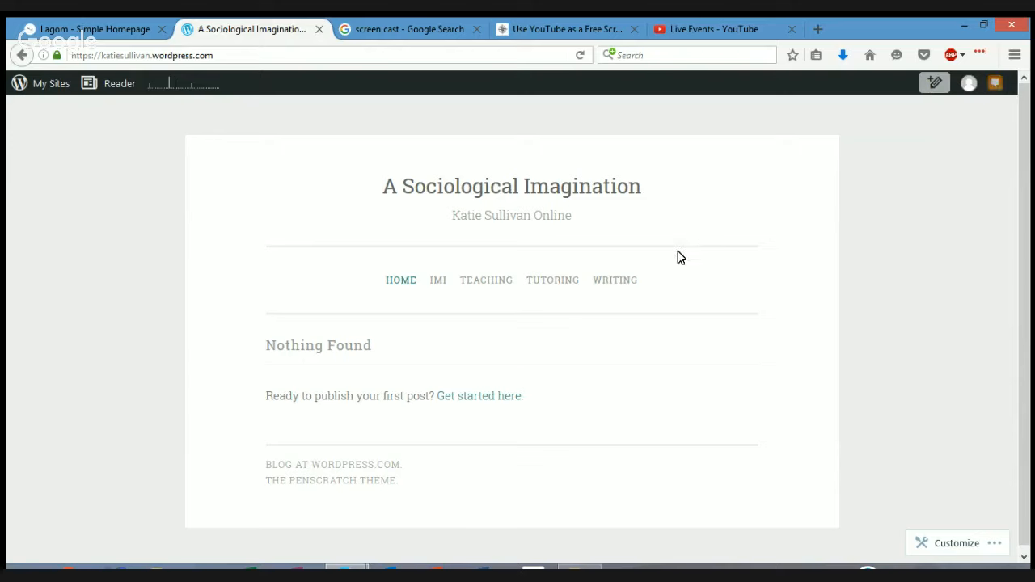
{"action": "mouse_move", "coordinate": [738, 294]}
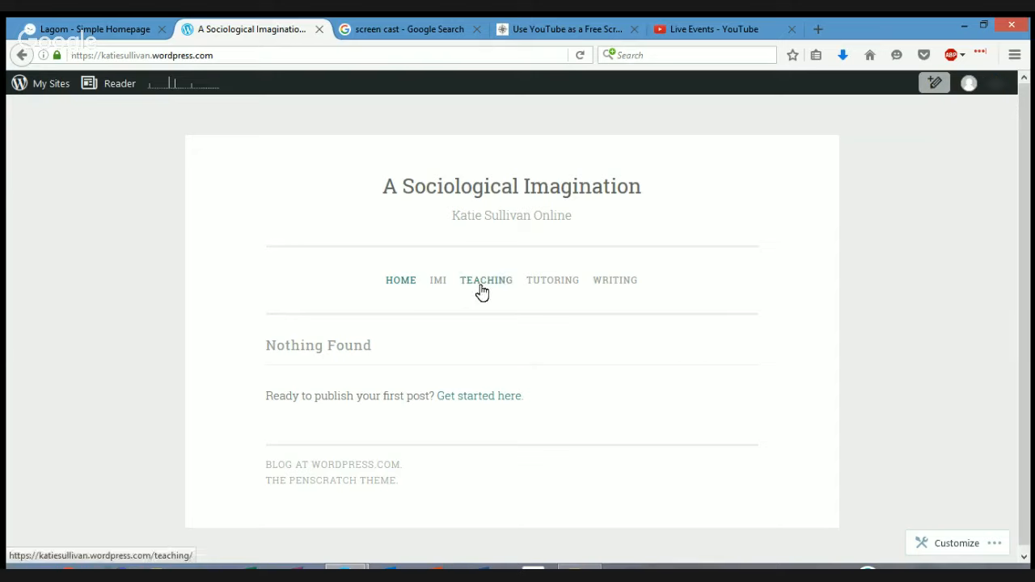
{"action": "left_click", "coordinate": [486, 280]}
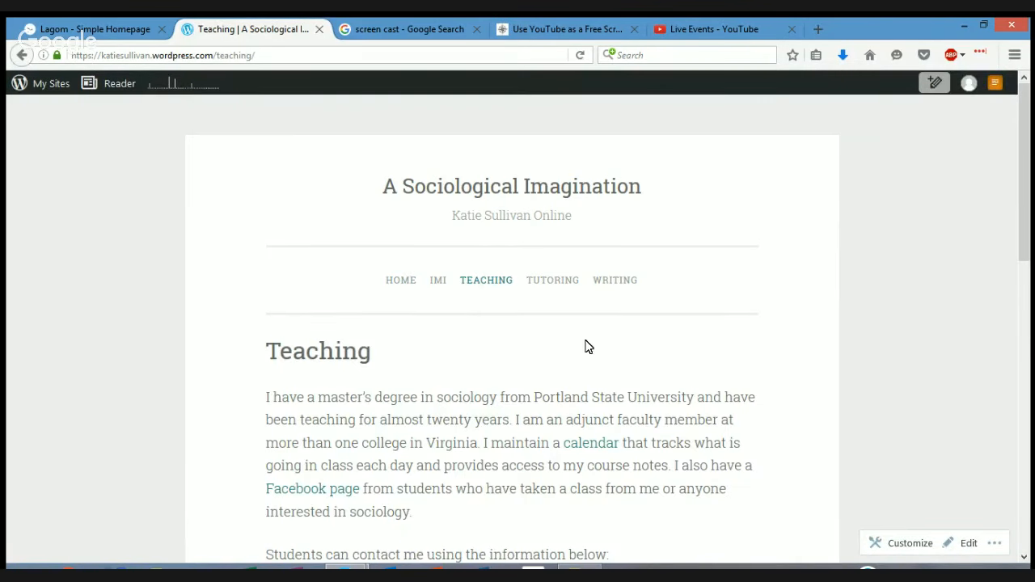
{"action": "scroll", "scroll_direction": "down", "scroll_amount": 3}
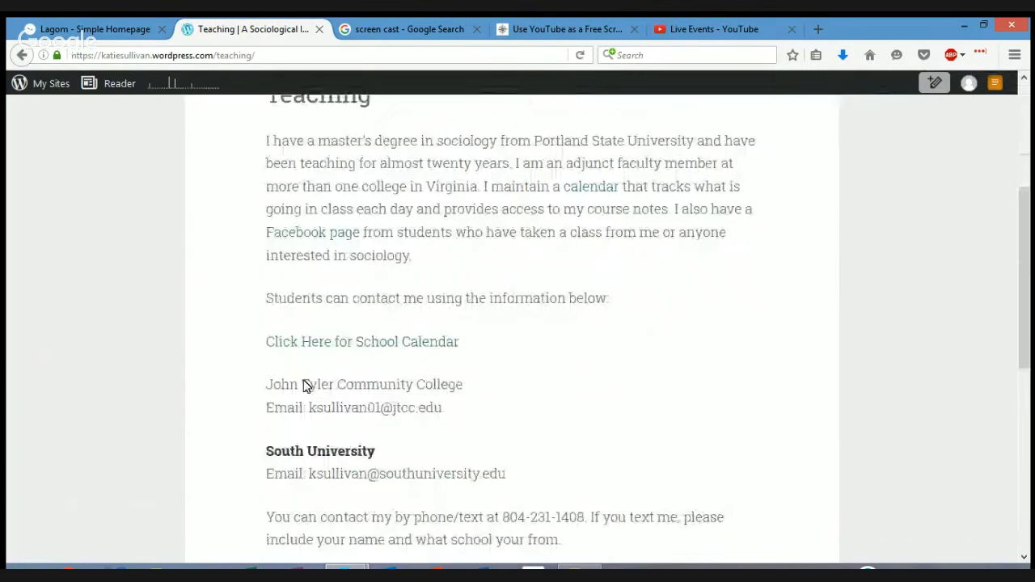
{"action": "scroll", "scroll_direction": "down", "scroll_amount": 3}
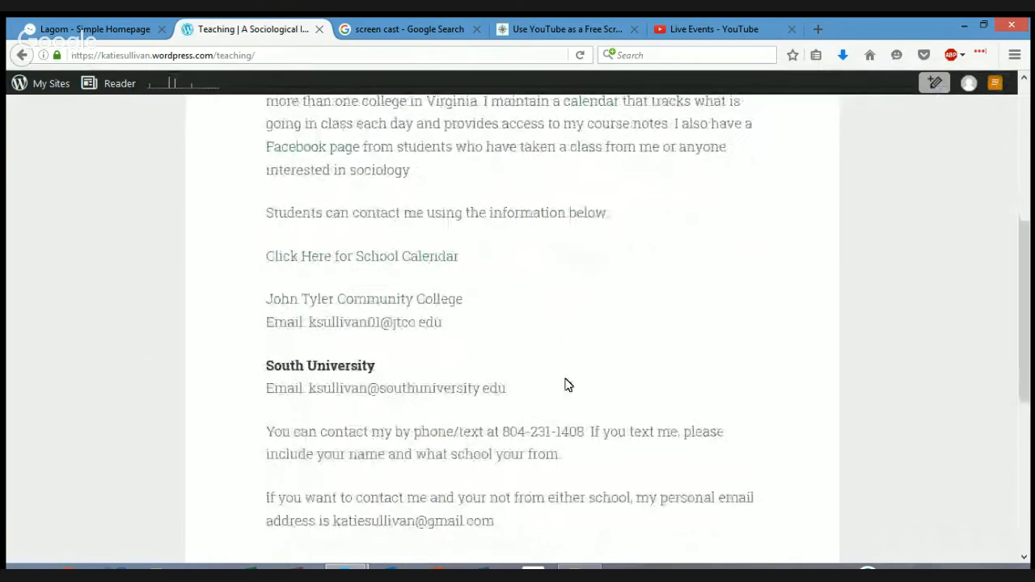
{"action": "scroll", "scroll_direction": "up", "scroll_amount": 3}
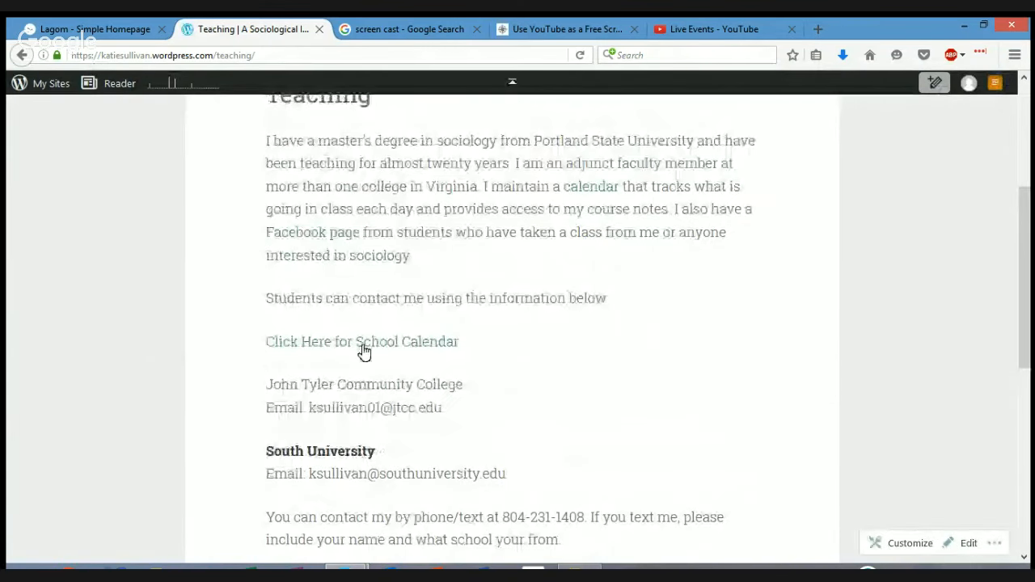
Open the School Calendar doc and reach the June 7 Sociology 200 entry with its Lecture 1 link
{"action": "left_click", "coordinate": [363, 342]}
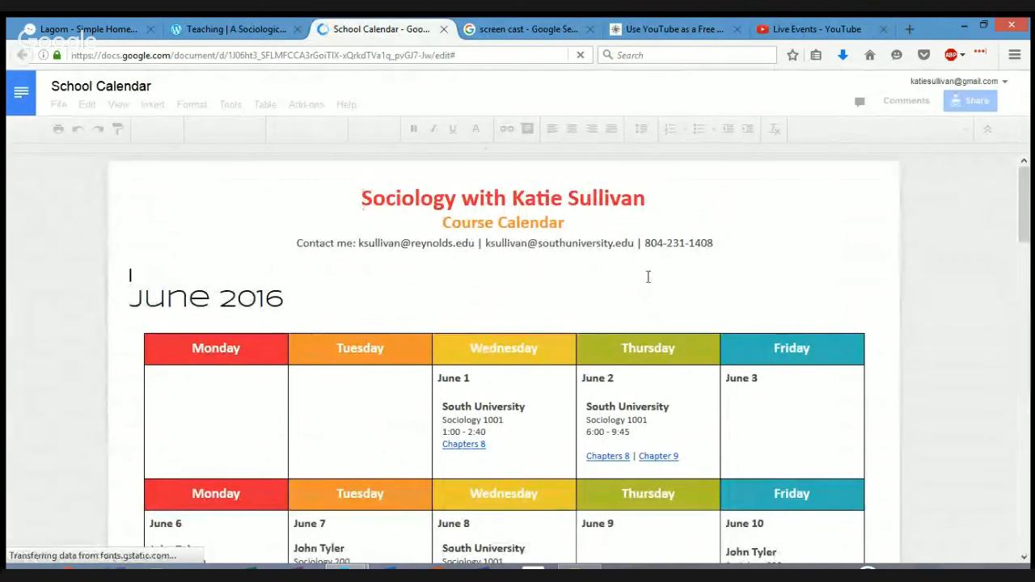
{"action": "scroll", "scroll_direction": "down", "scroll_amount": 3}
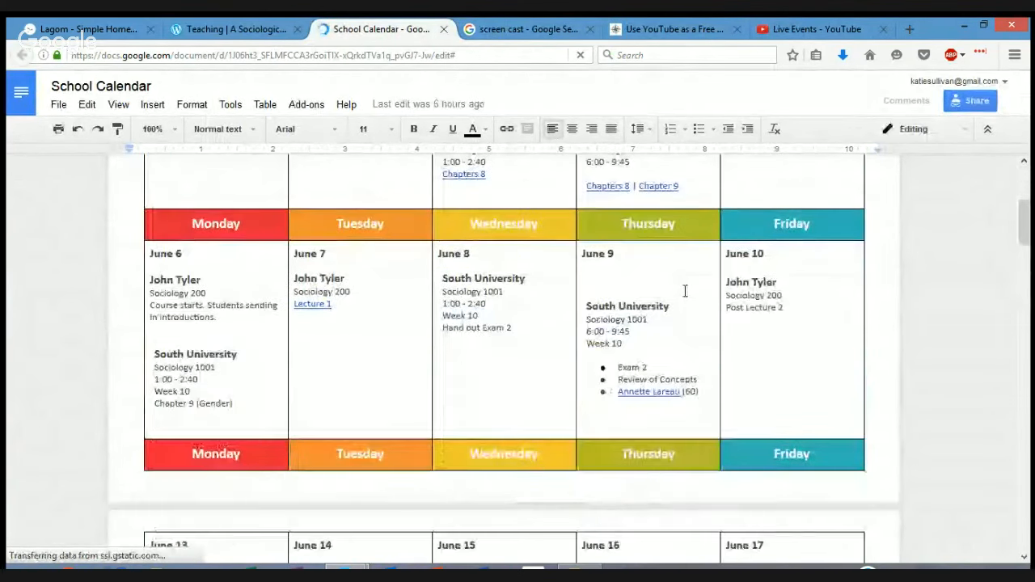
{"action": "scroll", "scroll_direction": "down", "scroll_amount": 3}
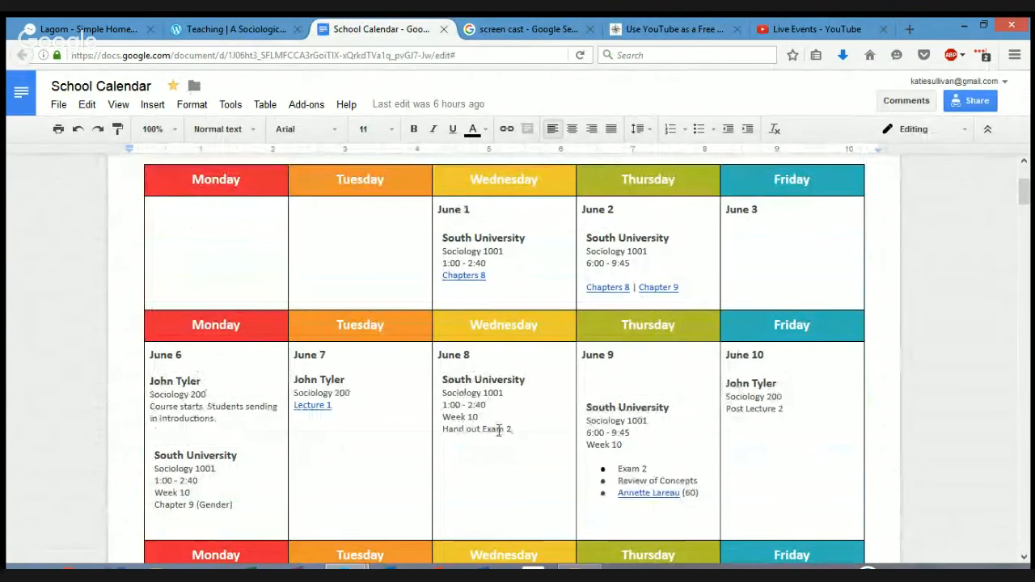
{"action": "mouse_move", "coordinate": [421, 379]}
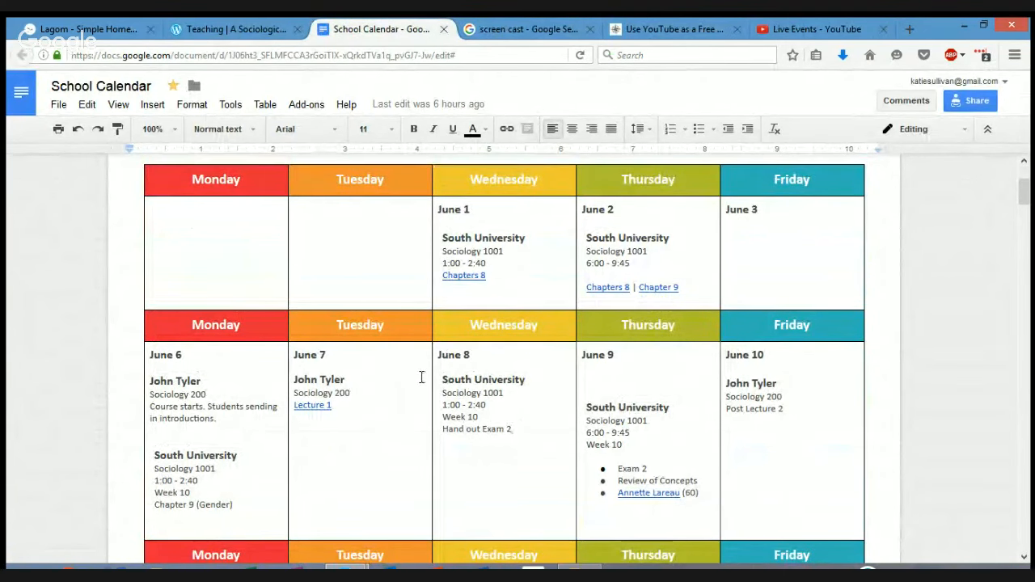
{"action": "mouse_move", "coordinate": [392, 411]}
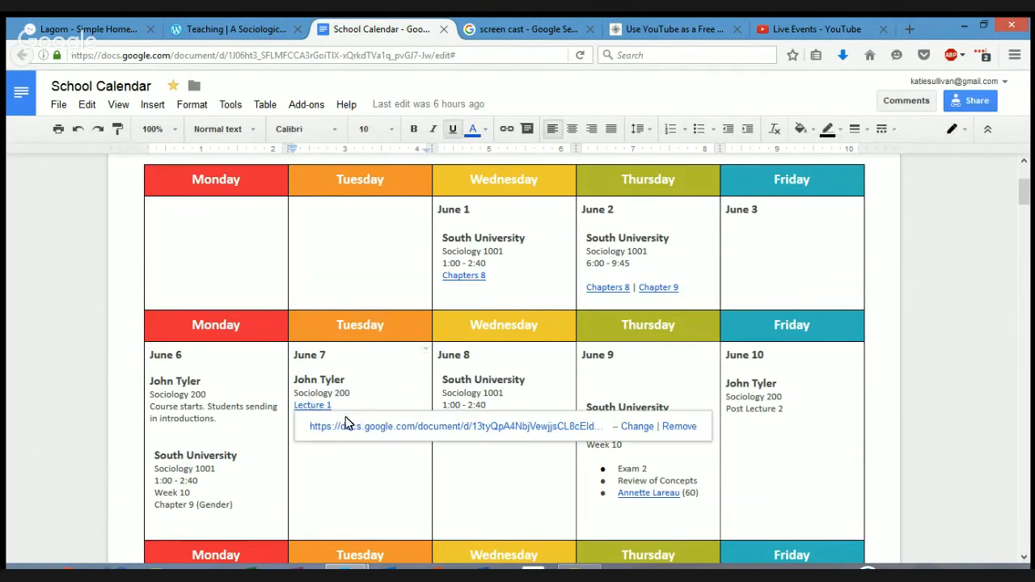
Open the Sociology 200 Lecture 1 notes from the calendar link popup
{"action": "left_click", "coordinate": [312, 405]}
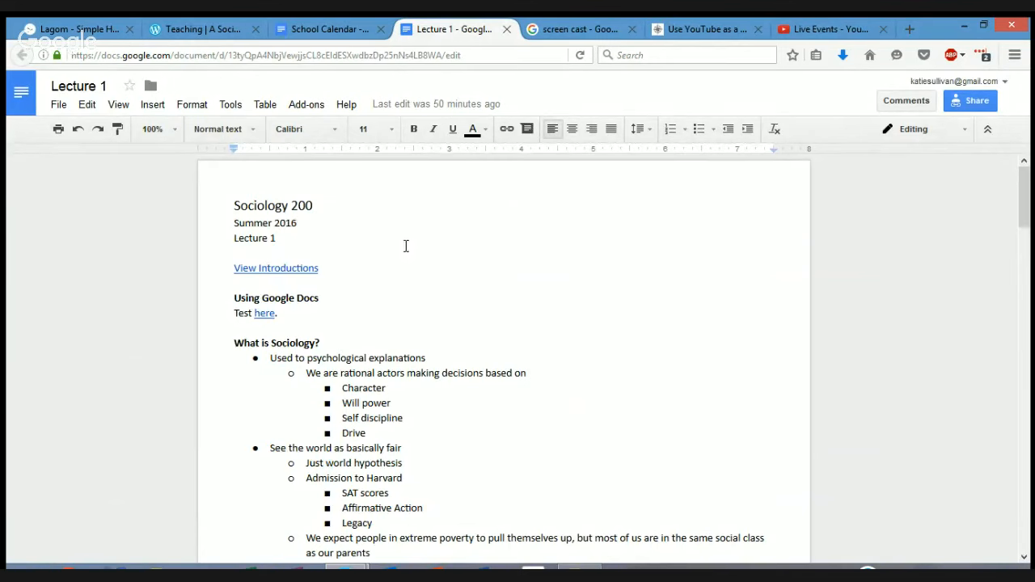
{"action": "mouse_move", "coordinate": [453, 259]}
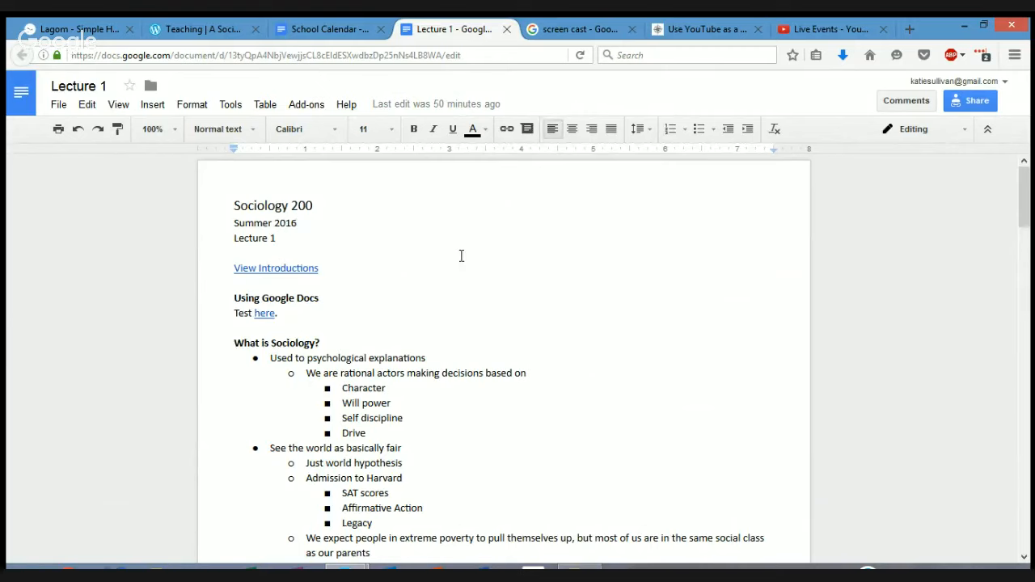
{"action": "mouse_move", "coordinate": [450, 245]}
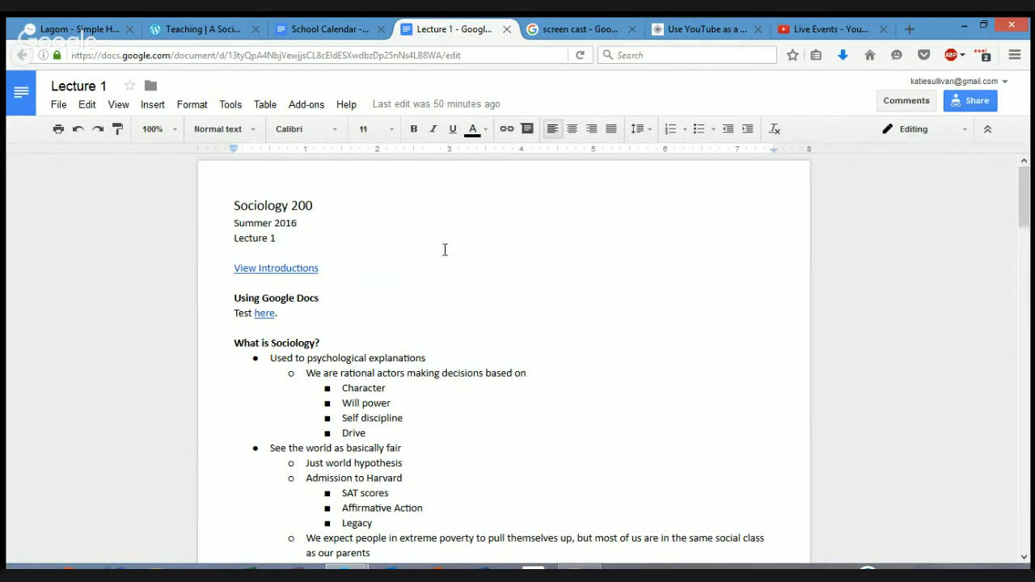
{"action": "mouse_move", "coordinate": [443, 258]}
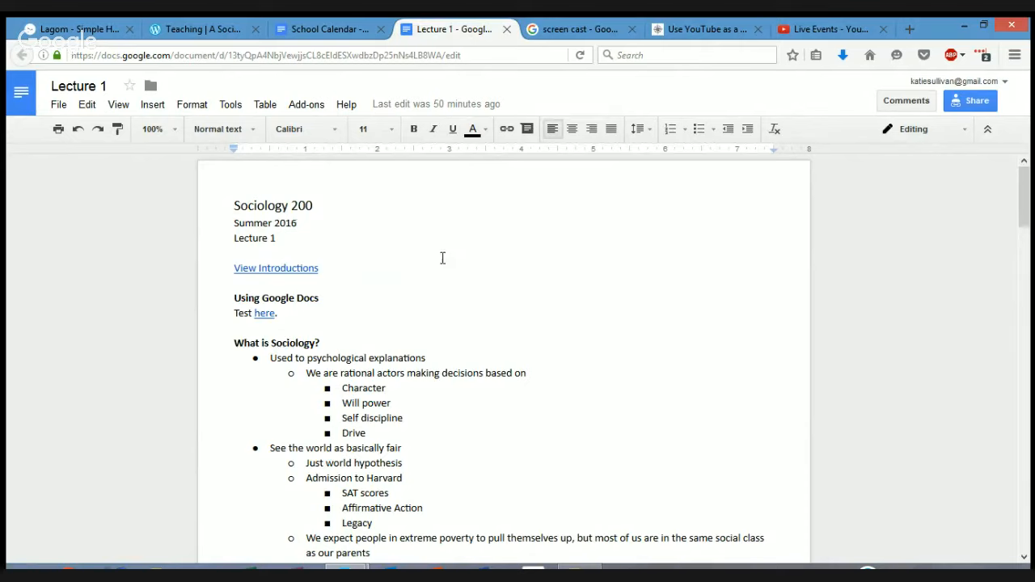
{"action": "mouse_move", "coordinate": [429, 268]}
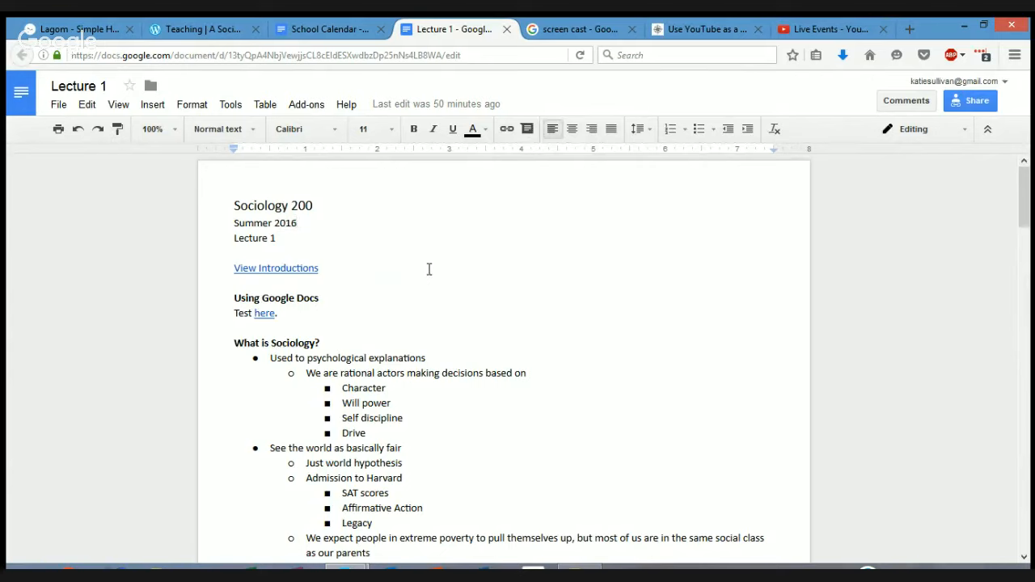
{"action": "mouse_move", "coordinate": [419, 271]}
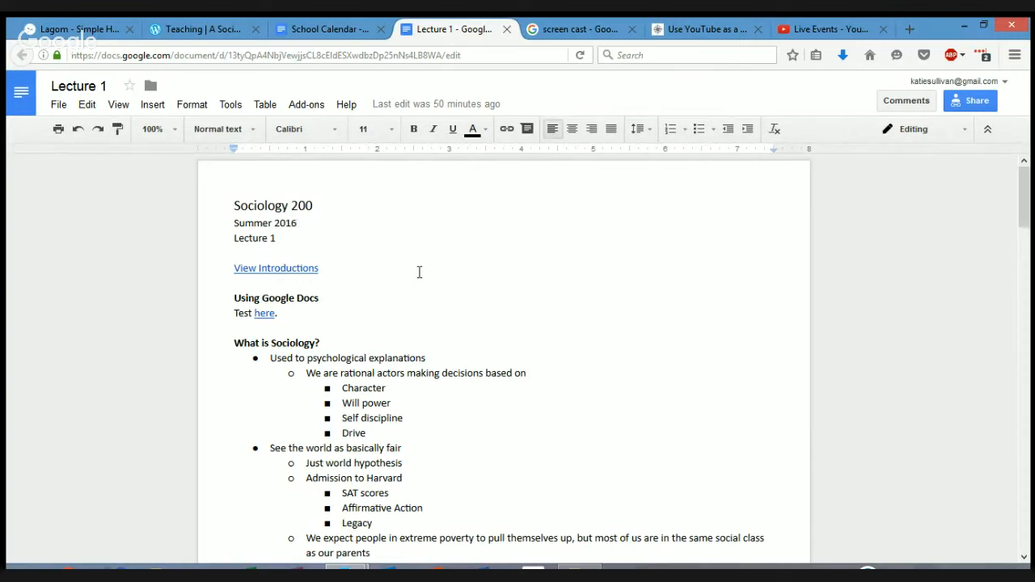
{"action": "mouse_move", "coordinate": [401, 278]}
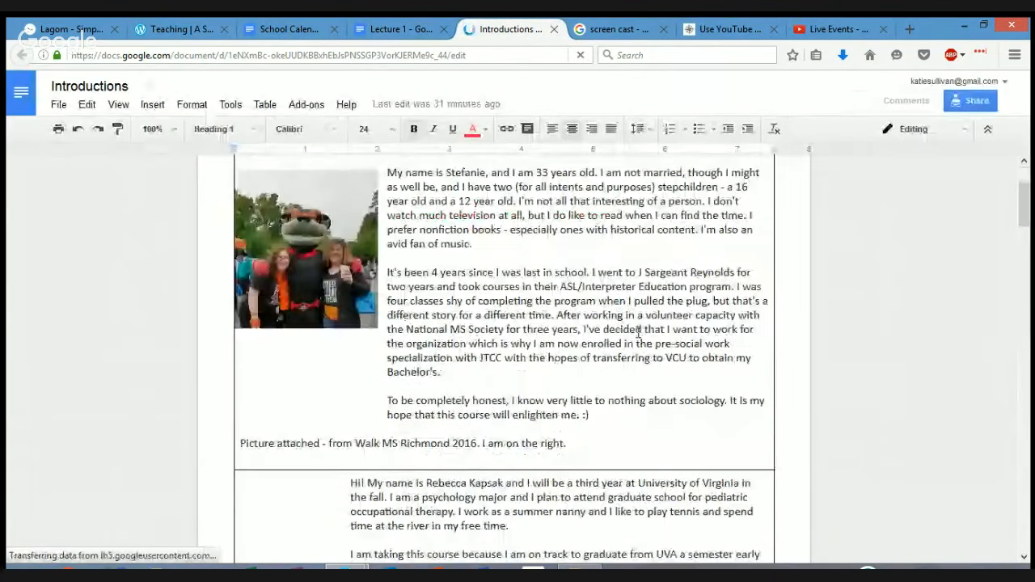
Read down through the class Introductions document
{"action": "scroll", "scroll_direction": "down", "scroll_amount": 3}
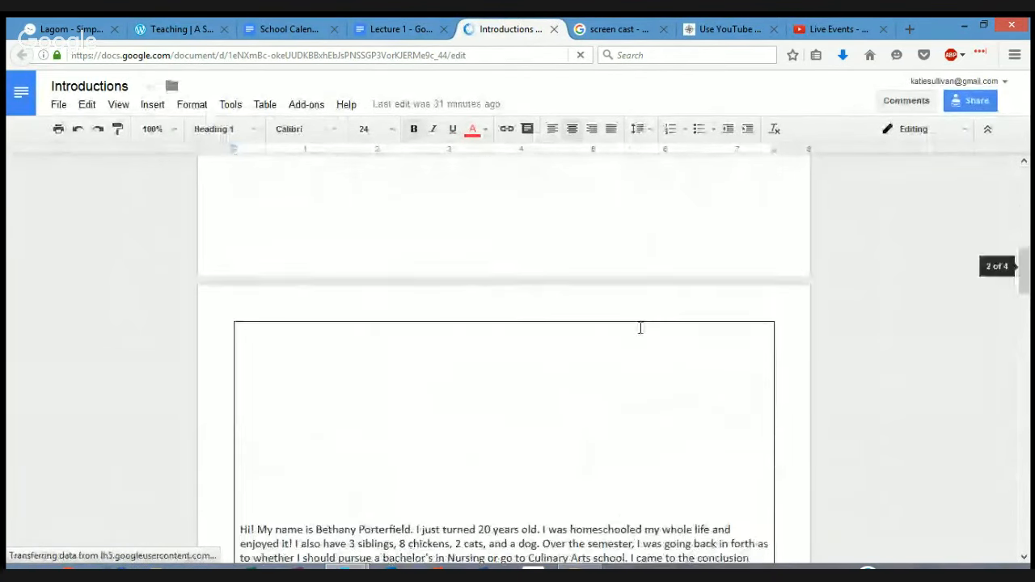
{"action": "scroll", "scroll_direction": "down", "scroll_amount": 3}
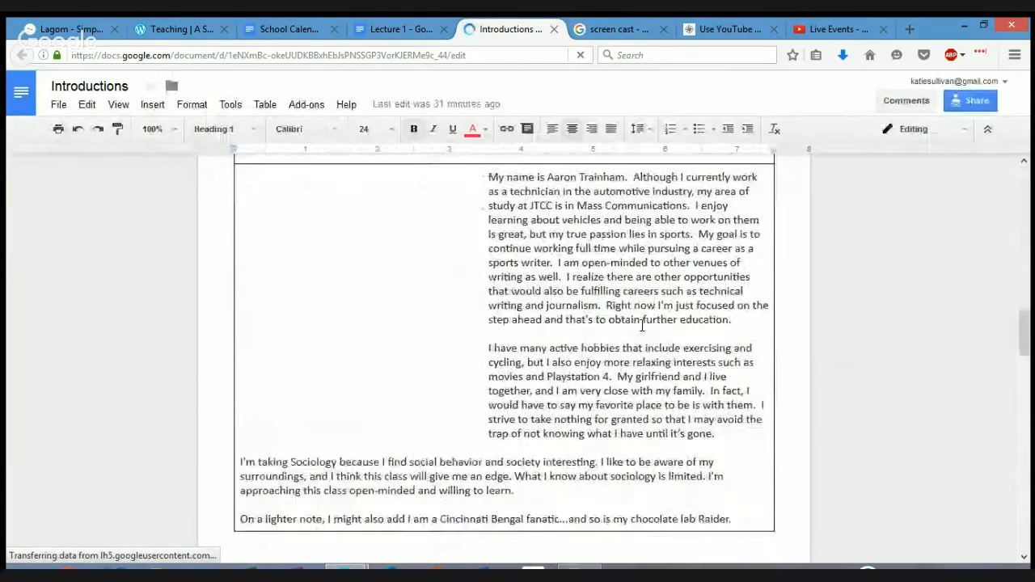
{"action": "scroll", "scroll_direction": "down", "scroll_amount": 3}
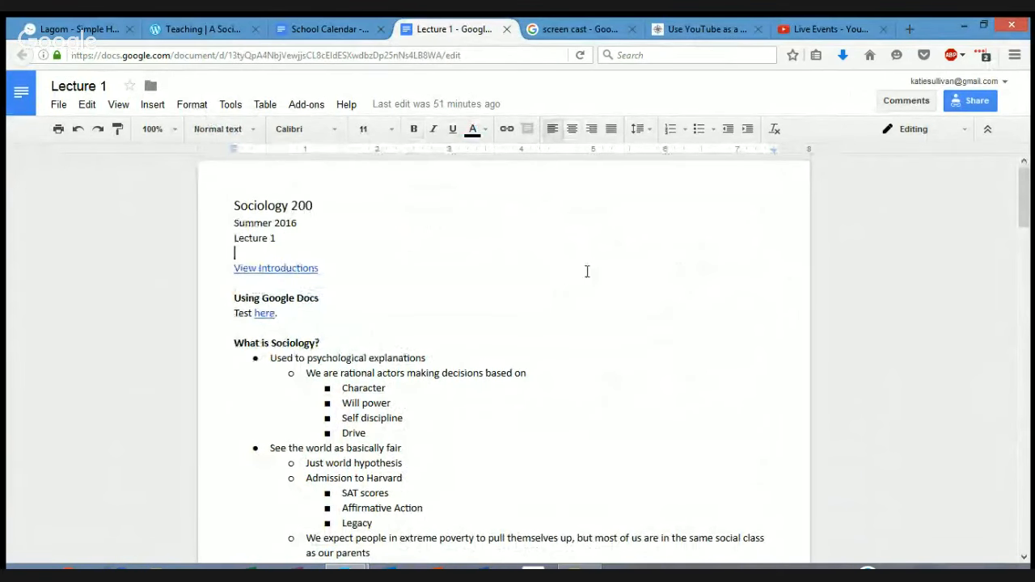
{"action": "mouse_move", "coordinate": [583, 305]}
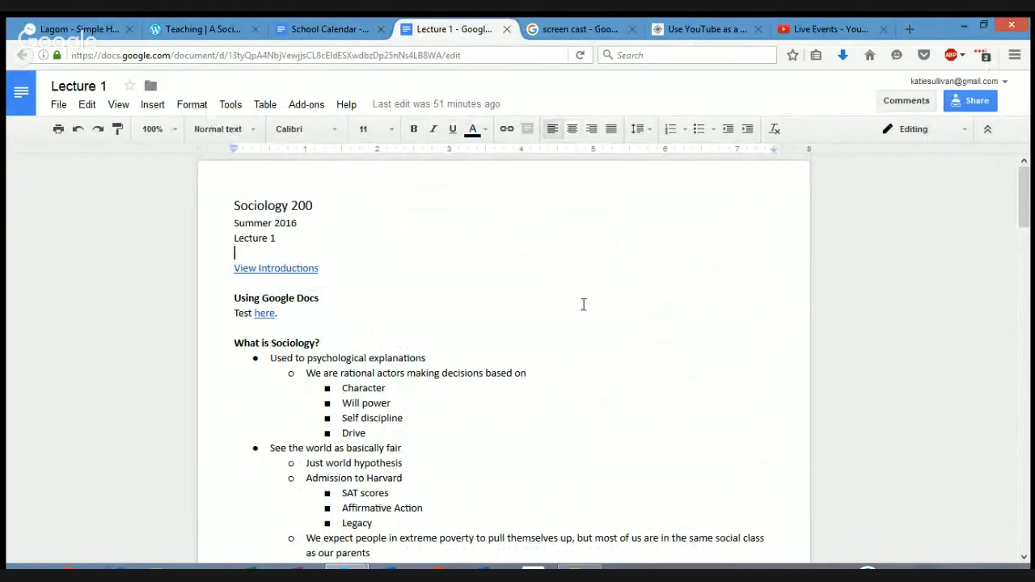
{"action": "mouse_move", "coordinate": [550, 275]}
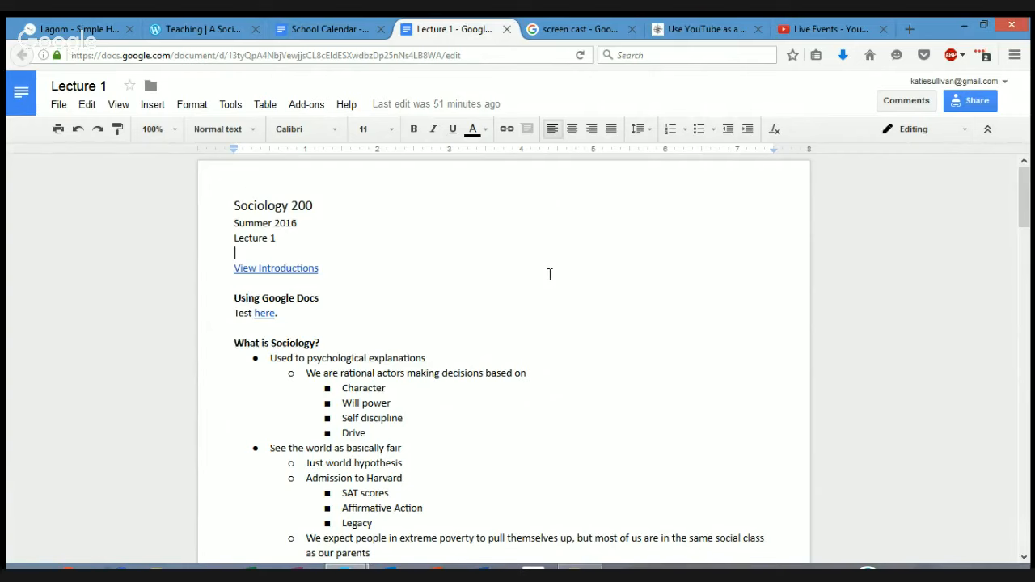
{"action": "mouse_move", "coordinate": [395, 336]}
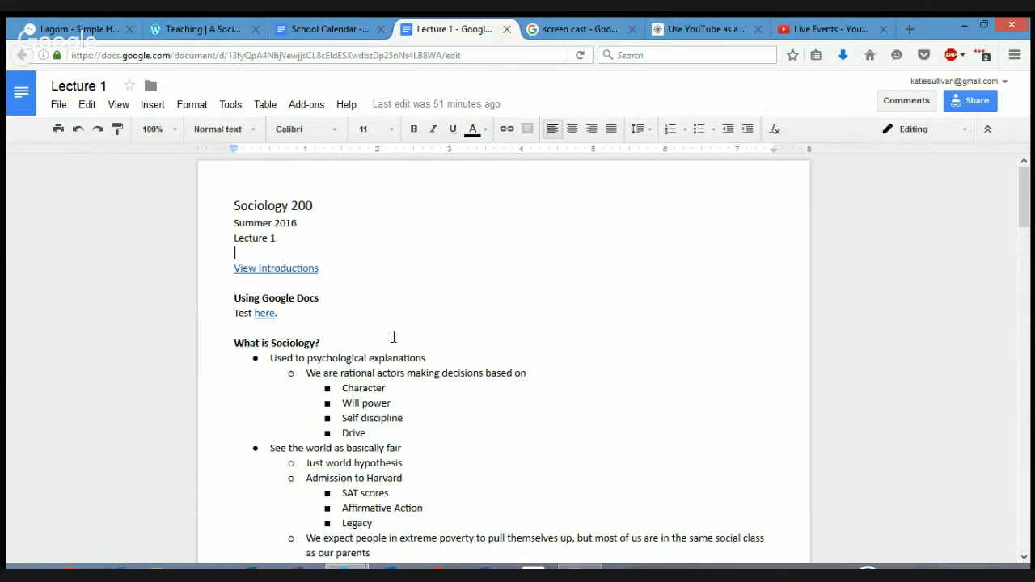
Open the Test doc and enter a sample answer 'Sam' plus a trial entry in its response table
{"action": "left_click", "coordinate": [265, 314]}
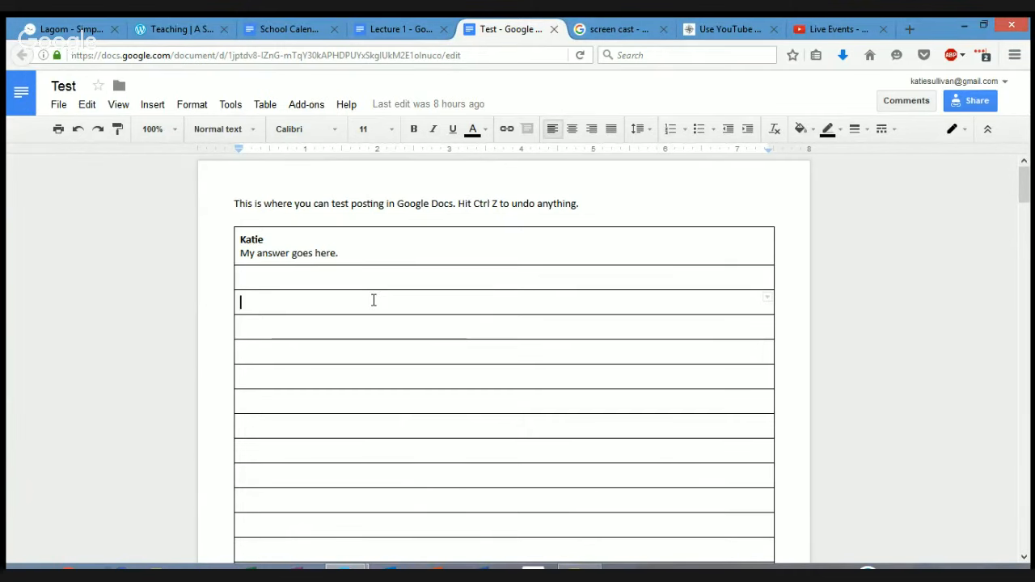
{"action": "type", "text": "Sam"}
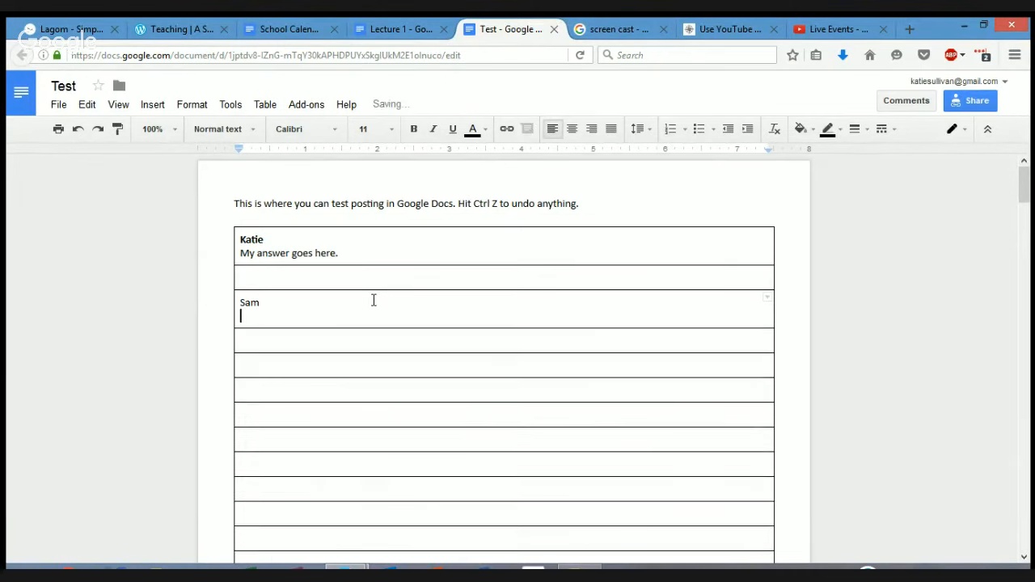
{"action": "type", "text": "a;lskdjf;aslkfj ;alskdjf as;lkdfj"}
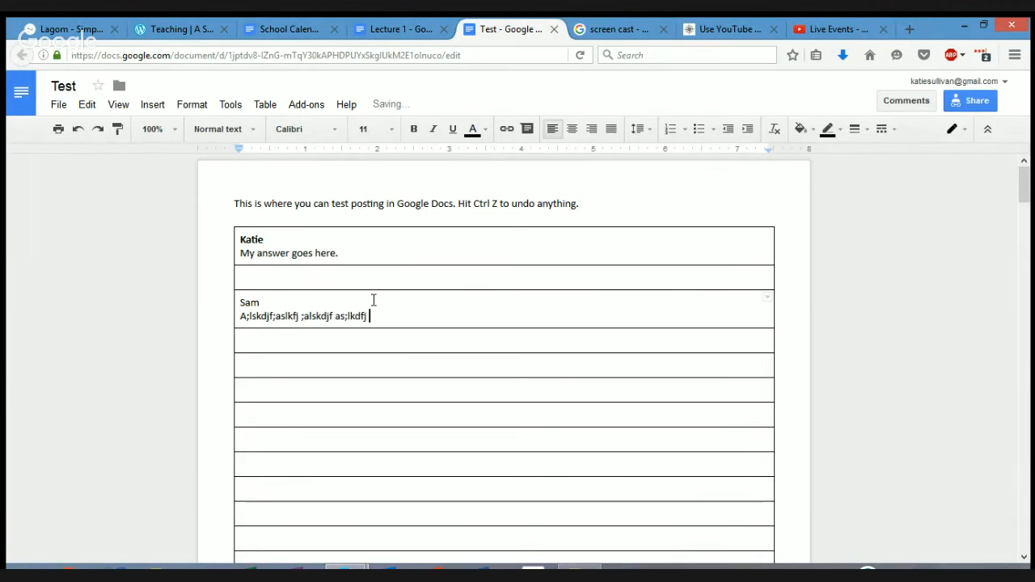
{"action": "type", "text": "f"}
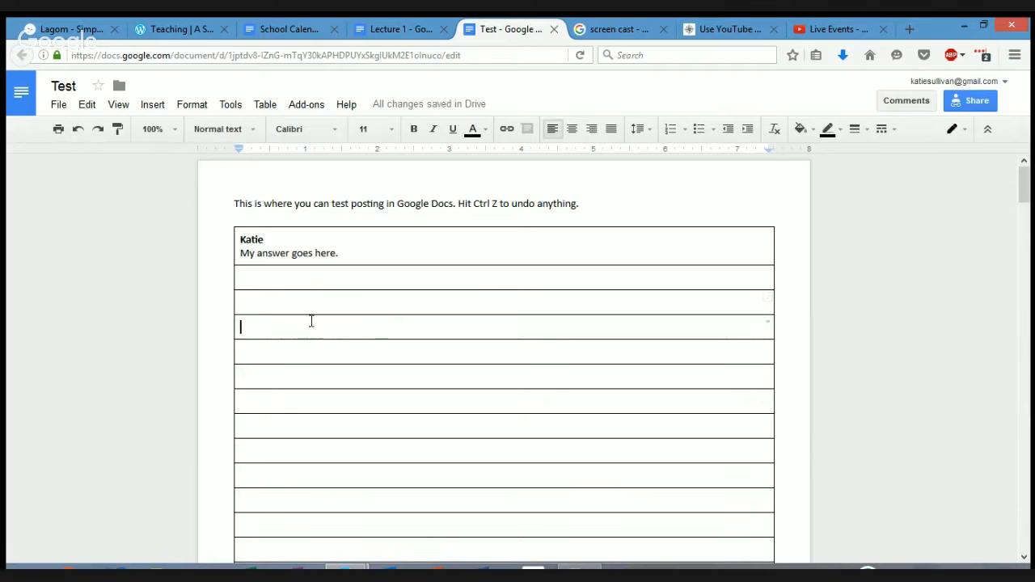
{"action": "mouse_move", "coordinate": [375, 272]}
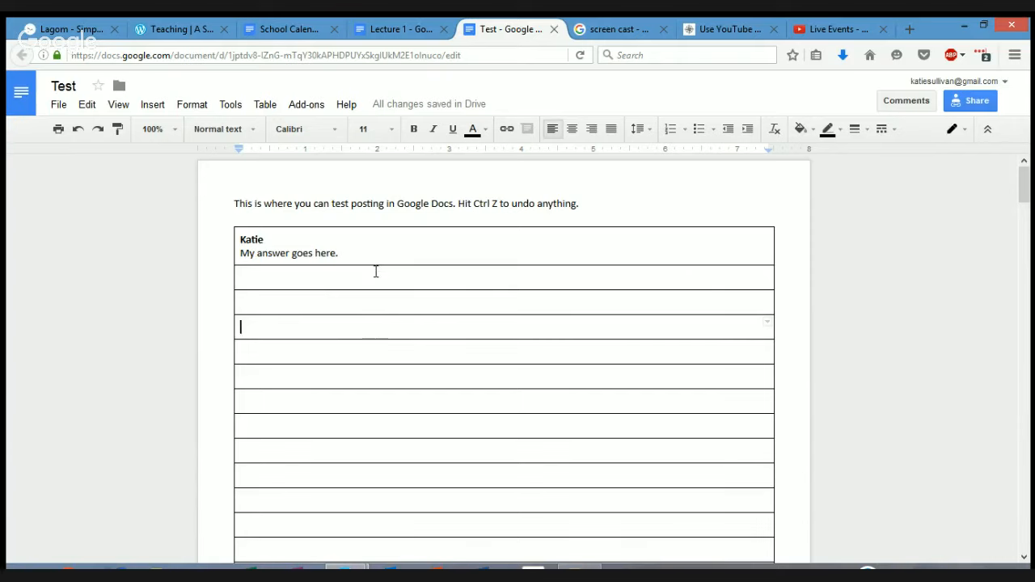
{"action": "mouse_move", "coordinate": [408, 403]}
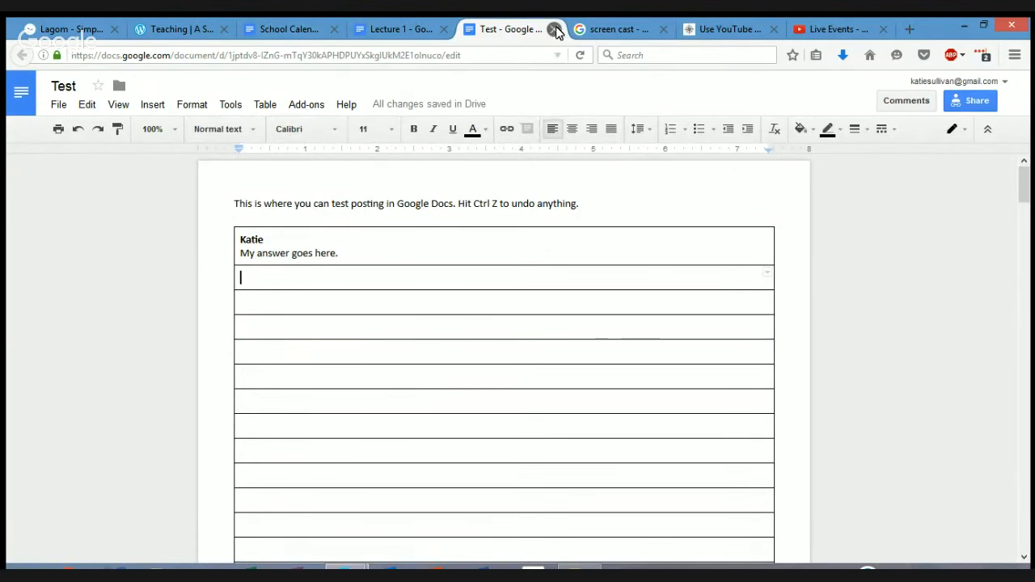
Return to Lecture 1 and read down past What is Sociology? to Writing Exercise 1
{"action": "left_click", "coordinate": [557, 29]}
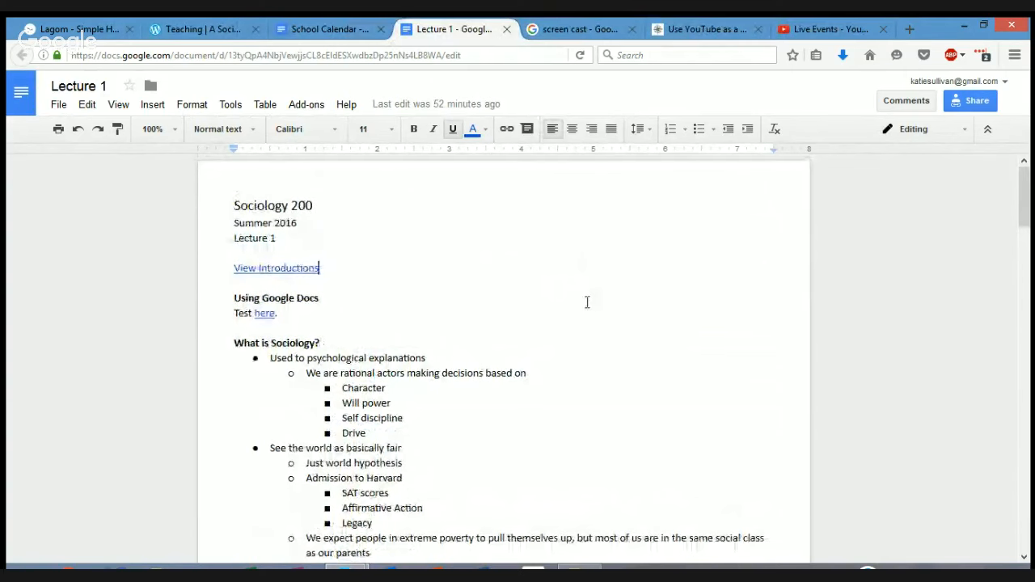
{"action": "scroll", "scroll_direction": "down", "scroll_amount": 3}
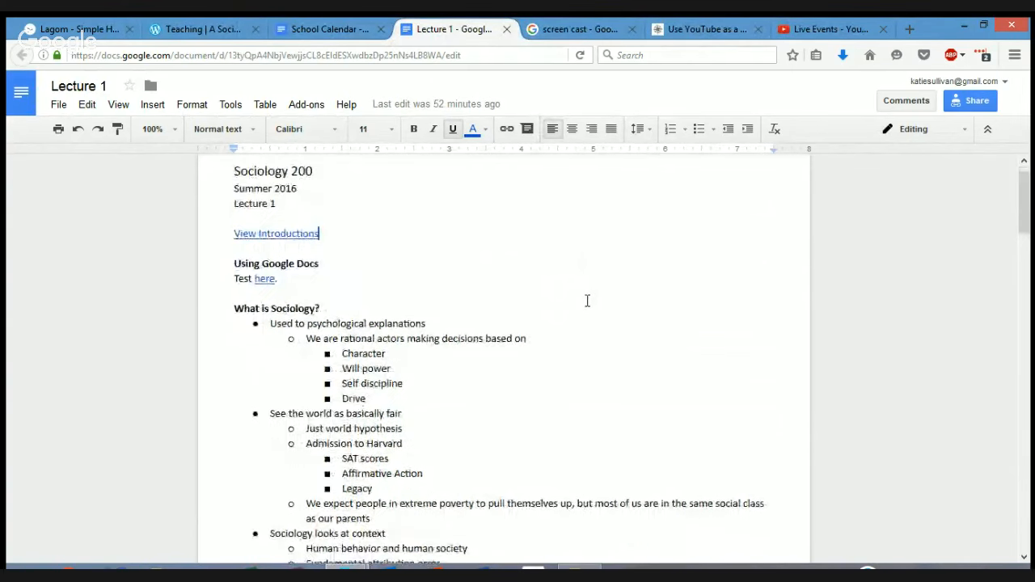
{"action": "scroll", "scroll_direction": "down", "scroll_amount": 3}
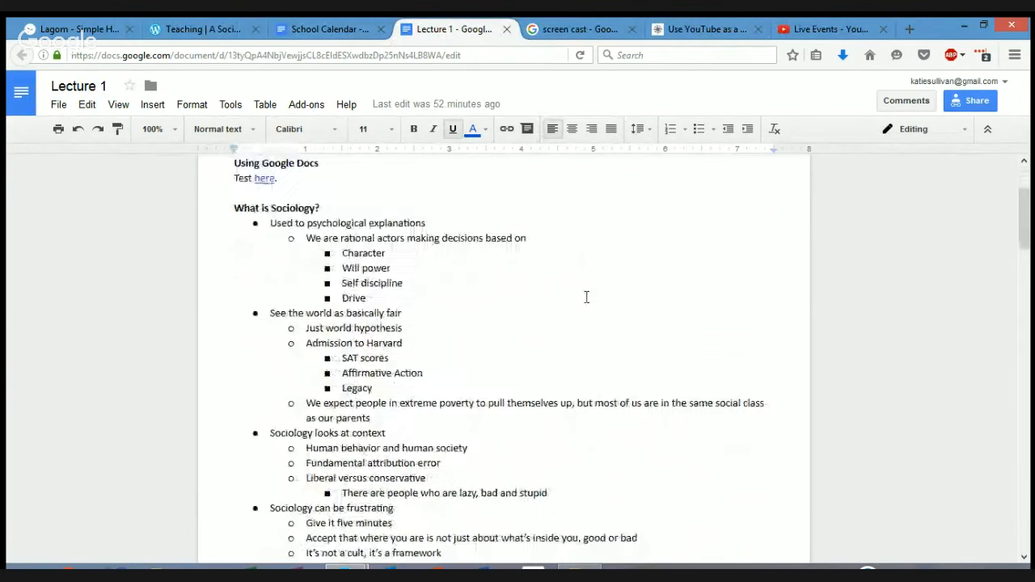
{"action": "scroll", "scroll_direction": "down", "scroll_amount": 3}
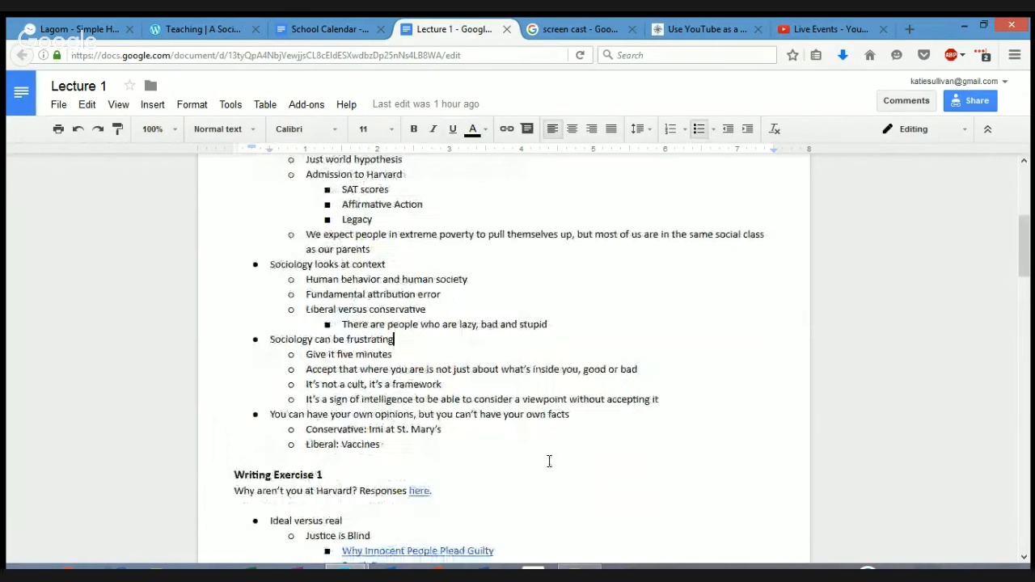
{"action": "scroll", "scroll_direction": "down", "scroll_amount": 3}
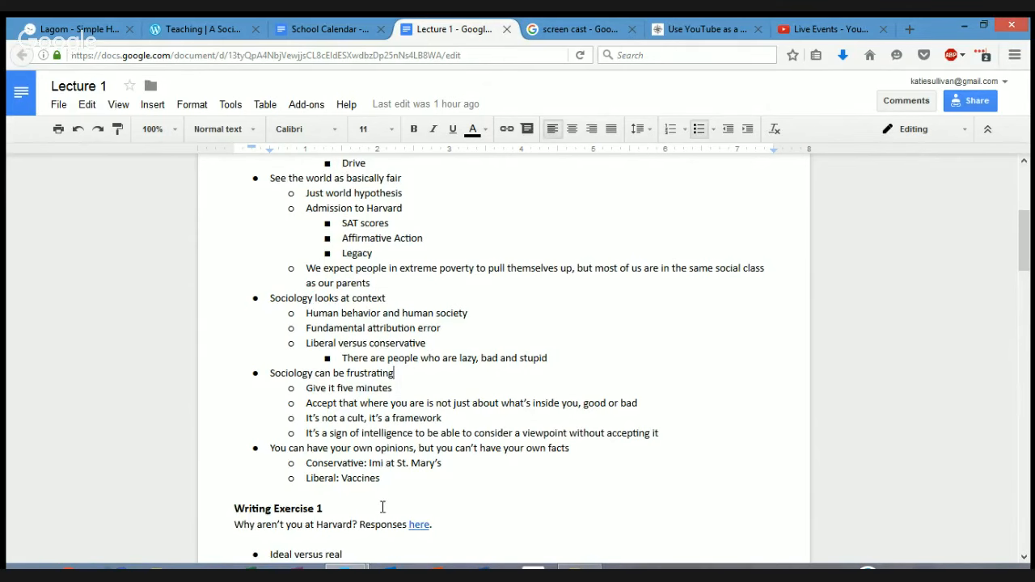
{"action": "scroll", "scroll_direction": "down", "scroll_amount": 3}
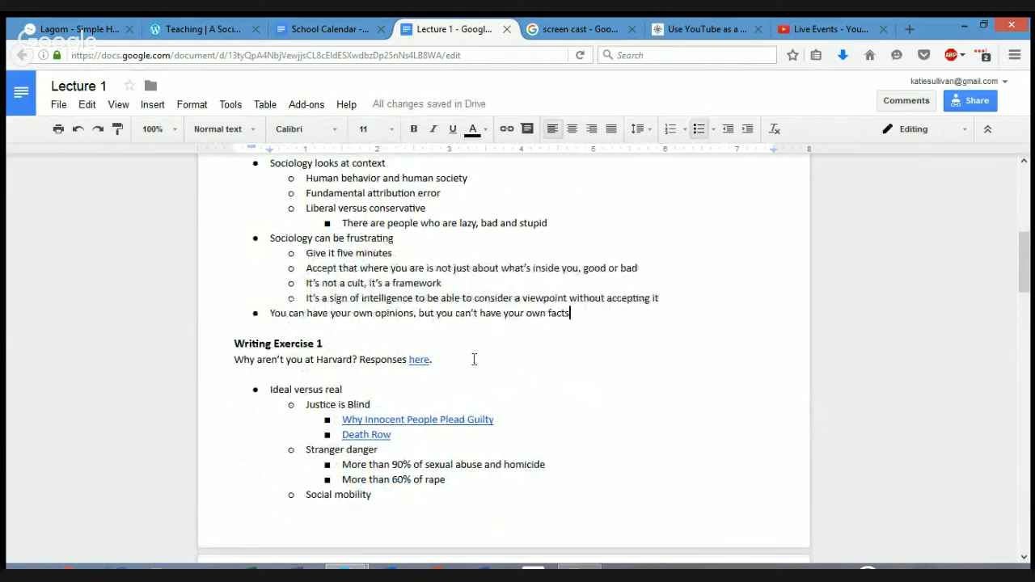
{"action": "mouse_move", "coordinate": [498, 343]}
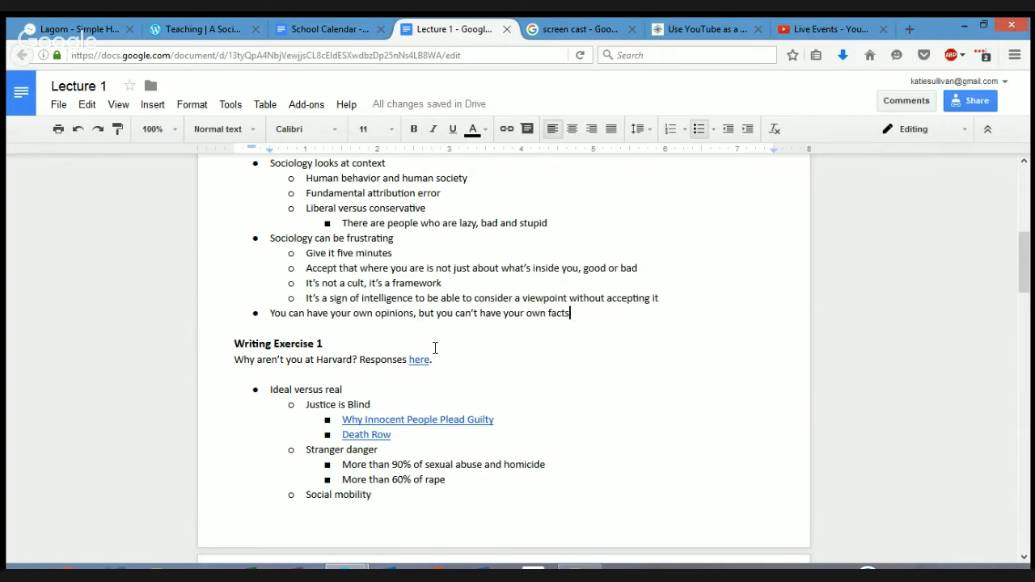
Open the linked response document and select its heading question for replacement
{"action": "left_click", "coordinate": [419, 359]}
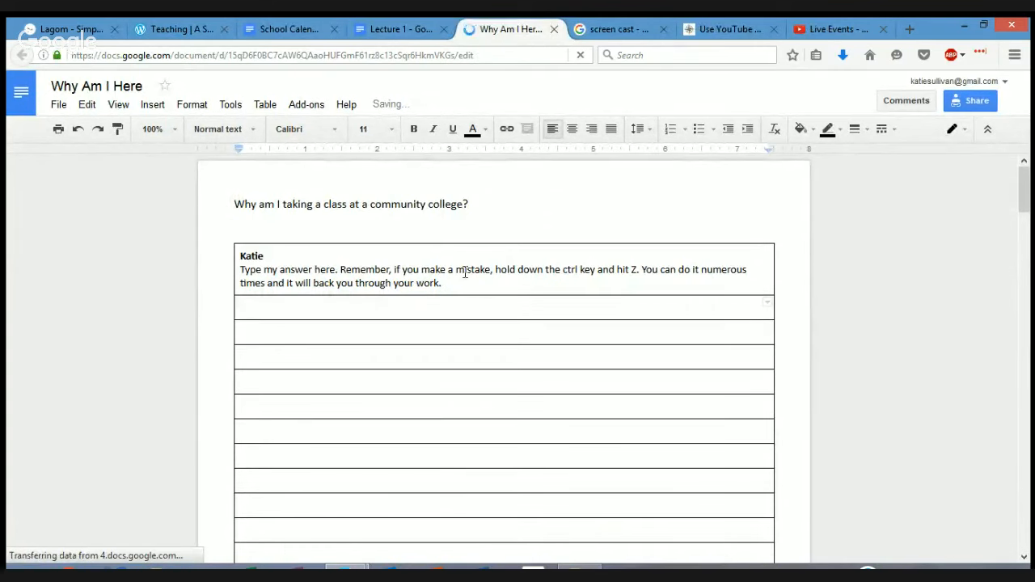
{"action": "left_click", "coordinate": [467, 204]}
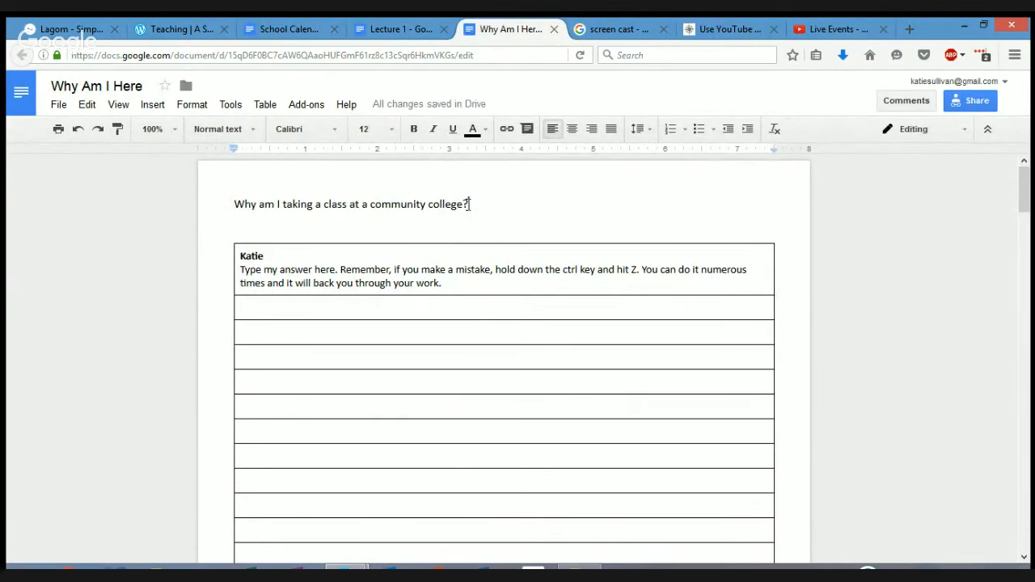
{"action": "triple_click", "coordinate": [351, 204]}
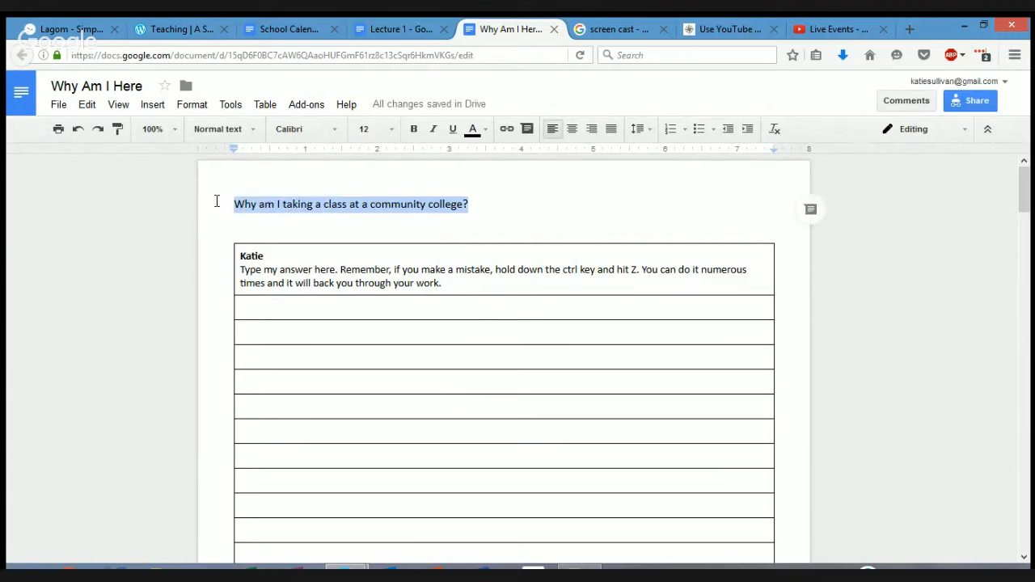
Retitle the heading 'Why didn't I go to Harvard at 18?' and return to Lecture 1
{"action": "type", "text": "Why didn't I"}
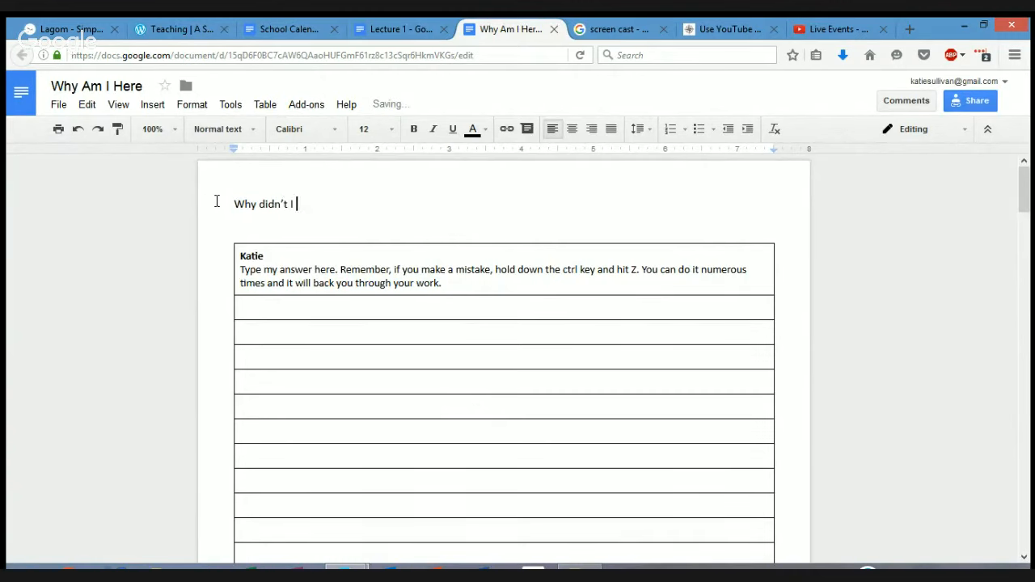
{"action": "type", "text": "go to"}
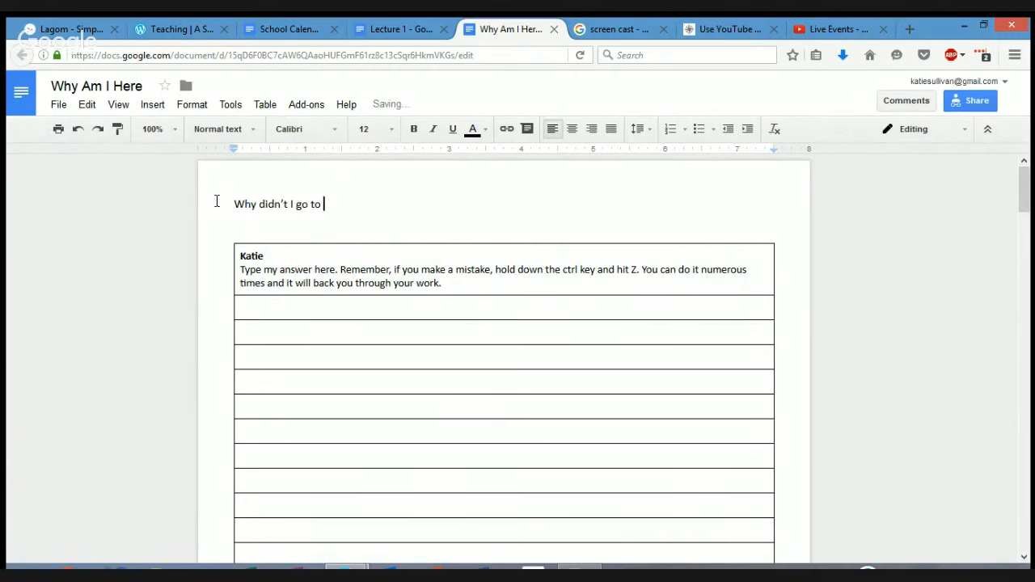
{"action": "type", "text": "Harvard"}
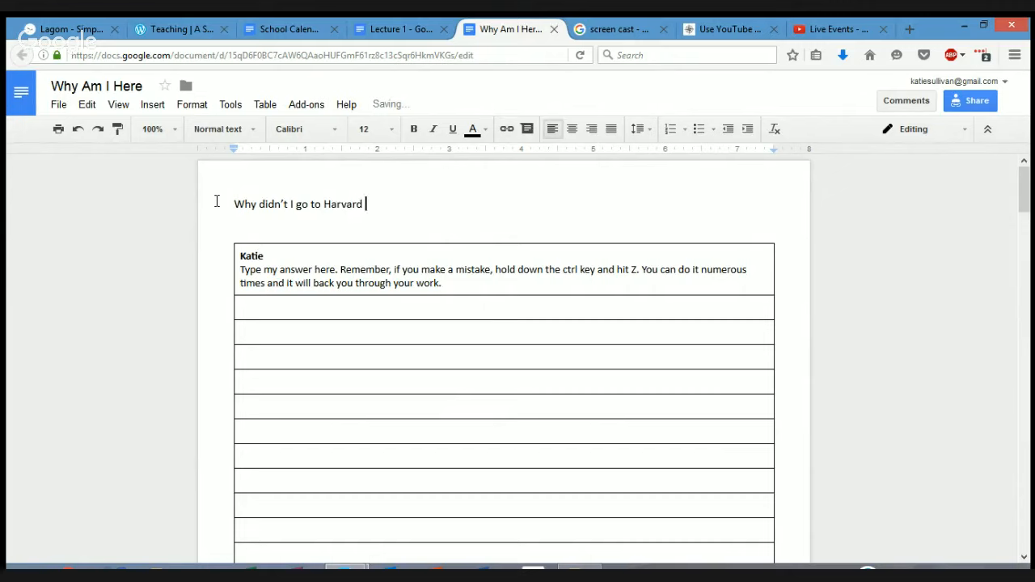
{"action": "type", "text": "at 18?"}
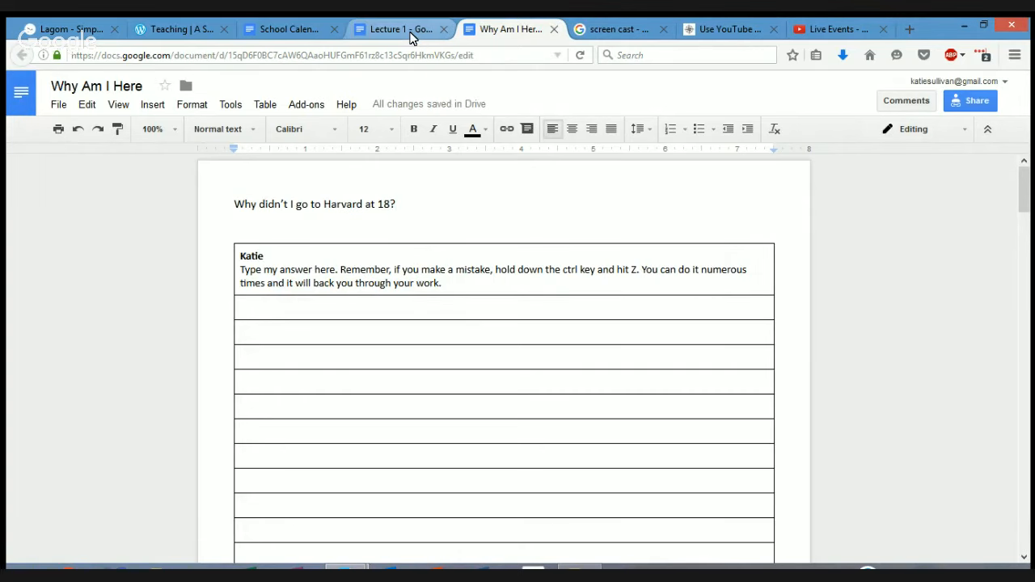
{"action": "left_click", "coordinate": [398, 30]}
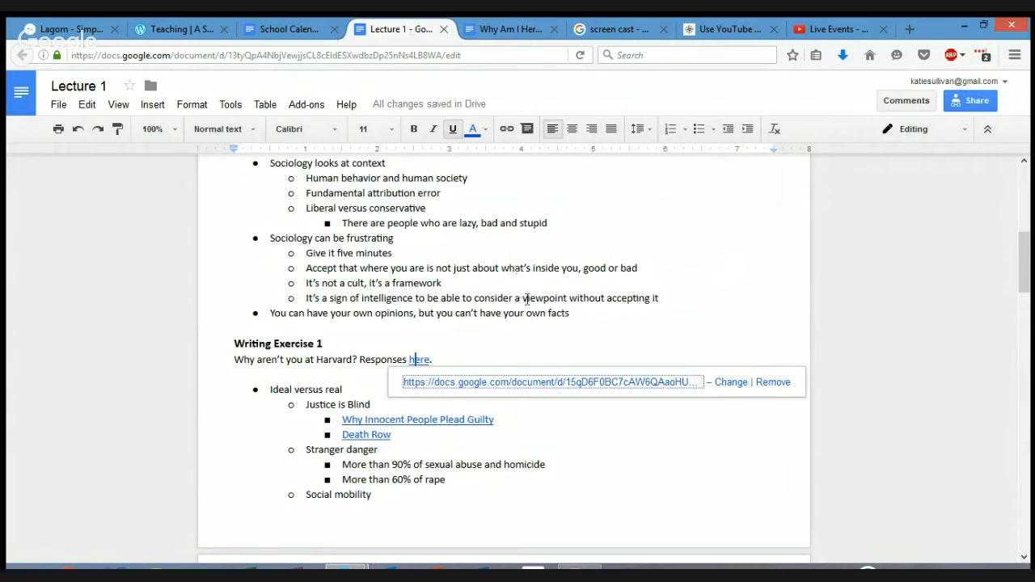